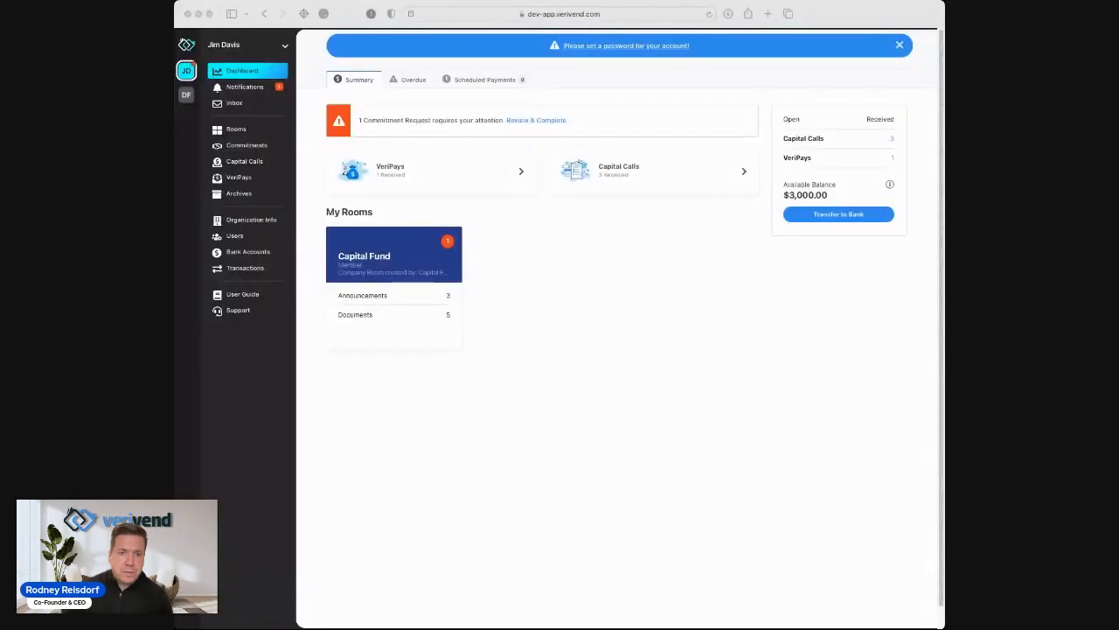
pyautogui.moveTo(636, 461)
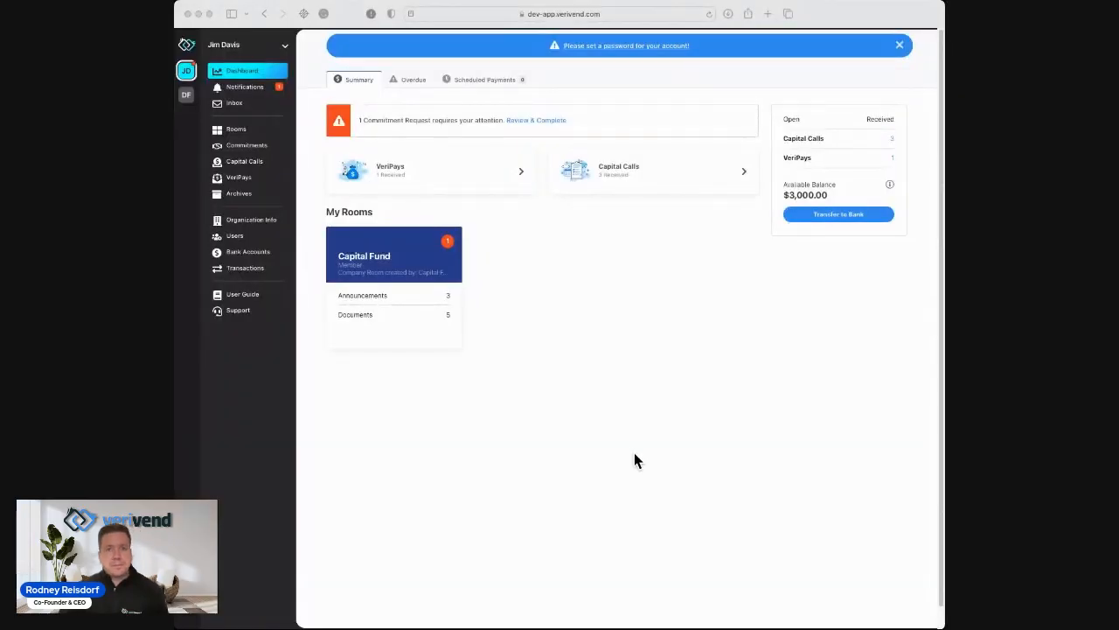
pyautogui.moveTo(575, 357)
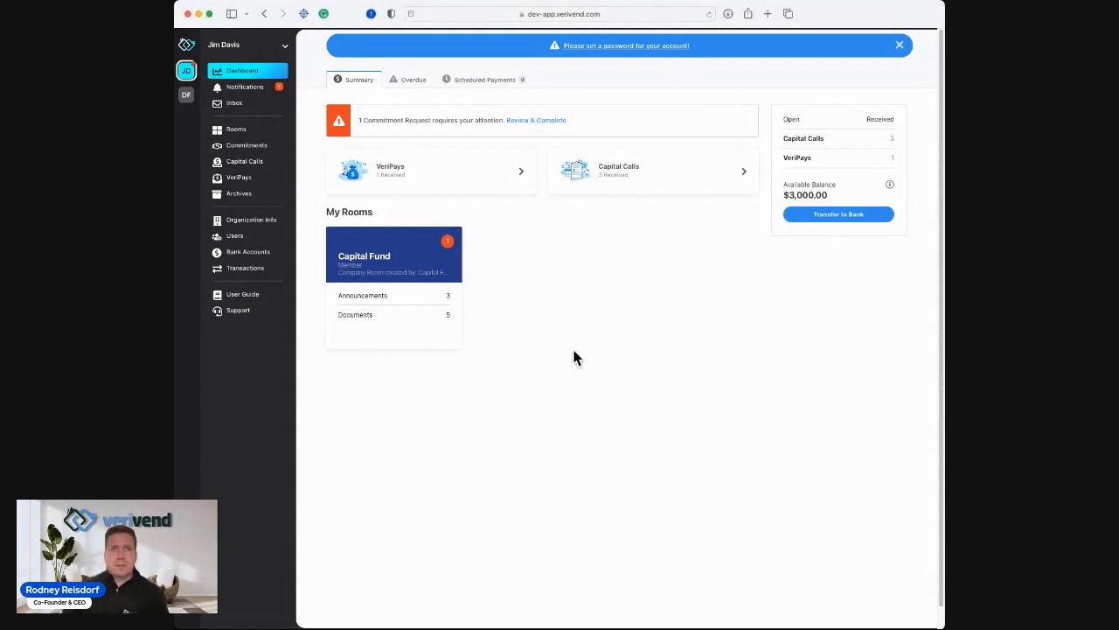
pyautogui.moveTo(721, 442)
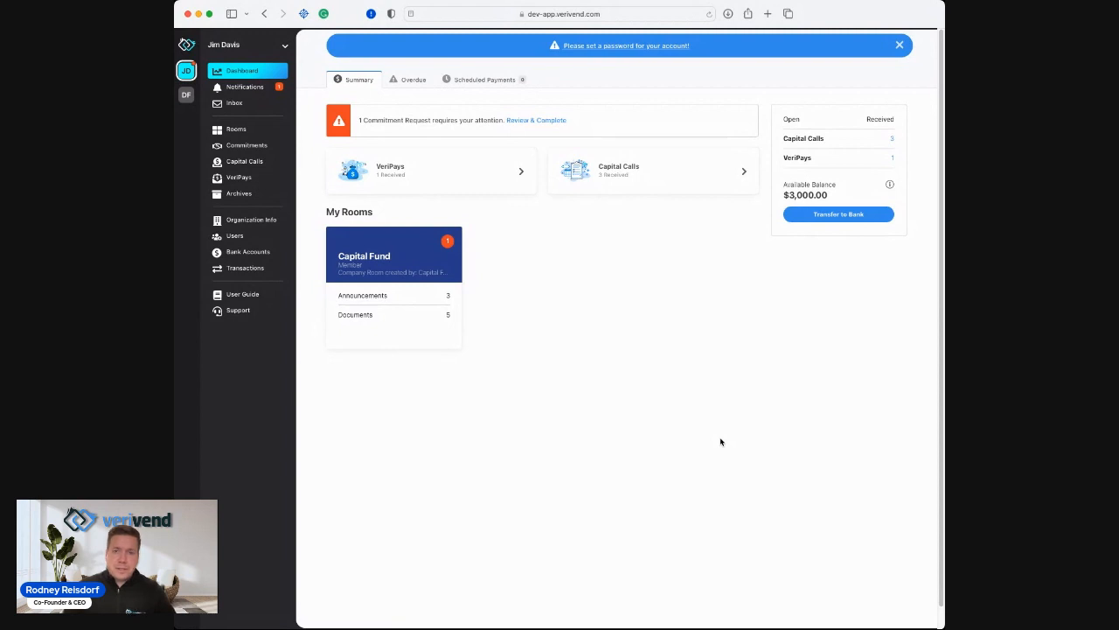
pyautogui.moveTo(659, 223)
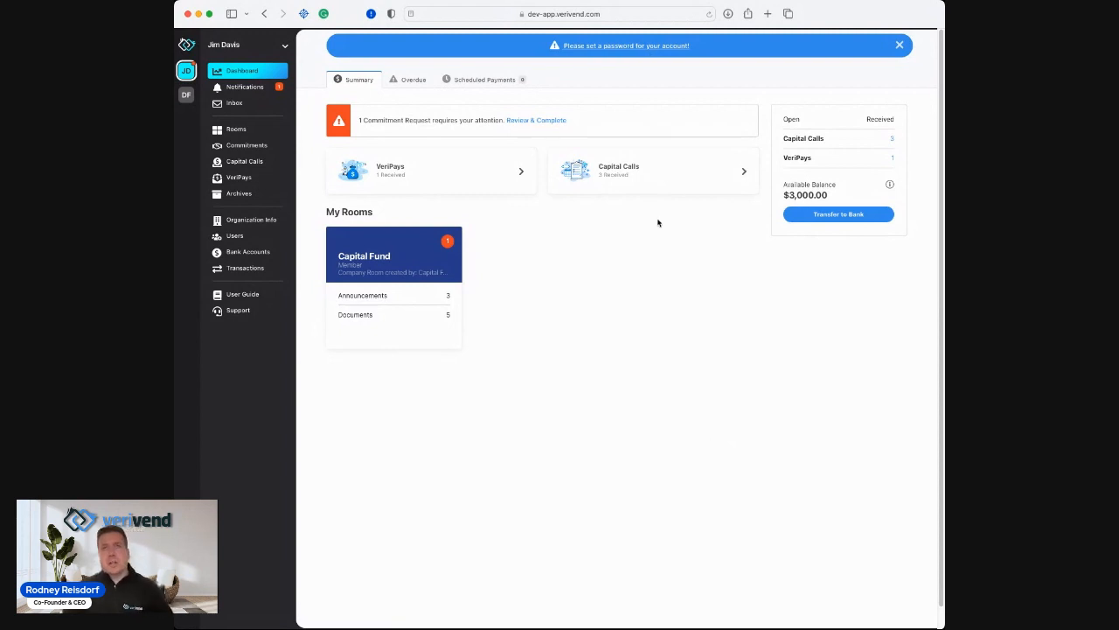
pyautogui.moveTo(758, 331)
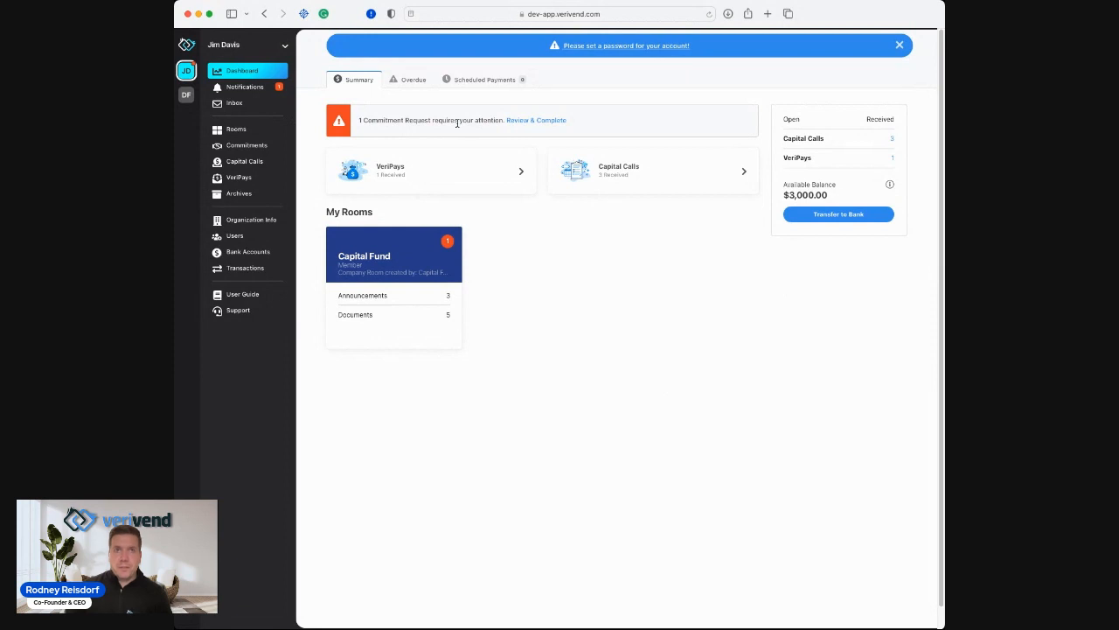
pyautogui.moveTo(391, 181)
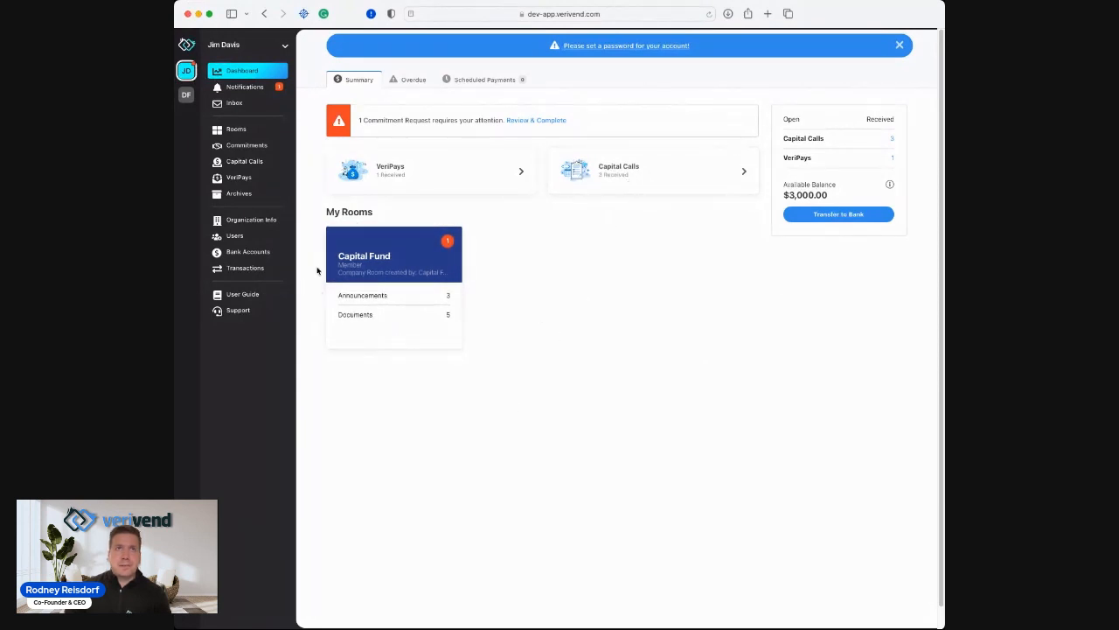
pyautogui.moveTo(373, 269)
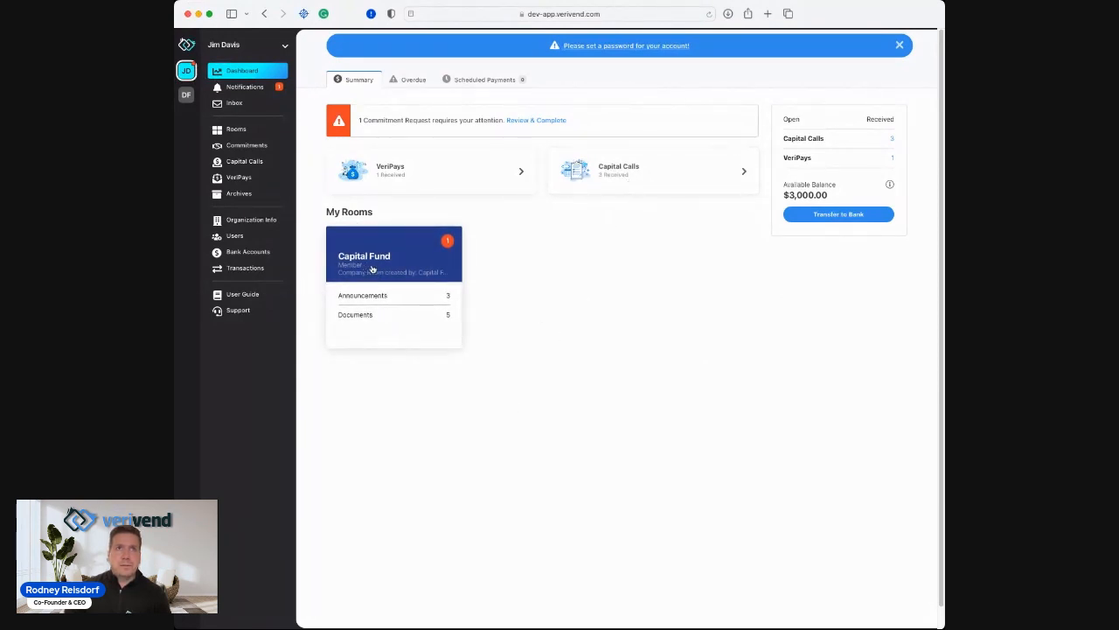
pyautogui.moveTo(510, 198)
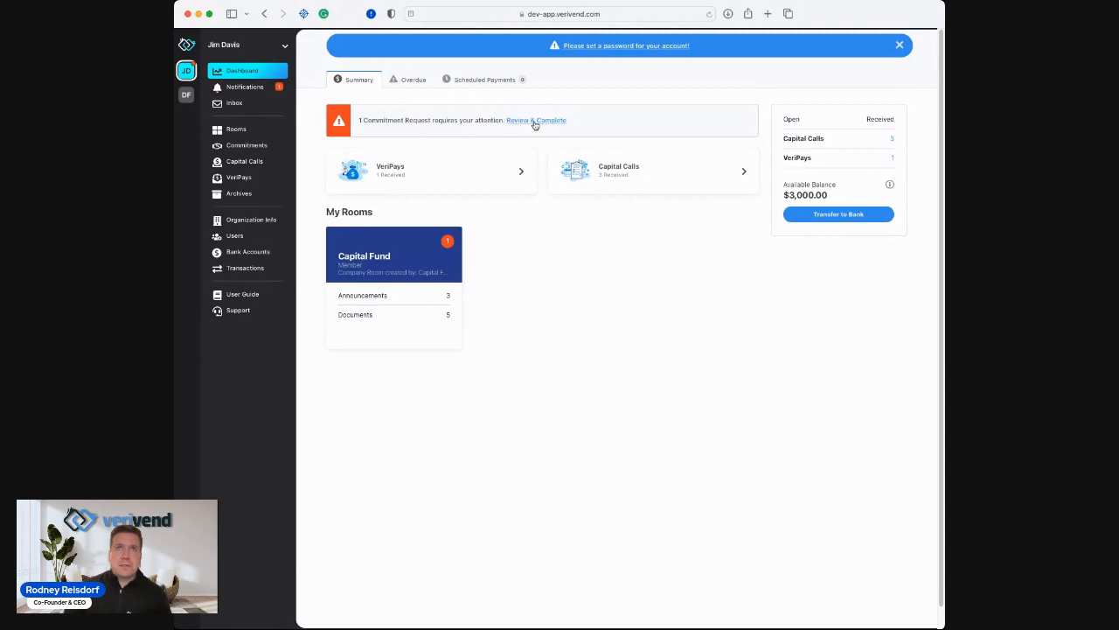
# Review the pending alert and view the Capital Fund commitment request details.
pyautogui.click(536, 120)
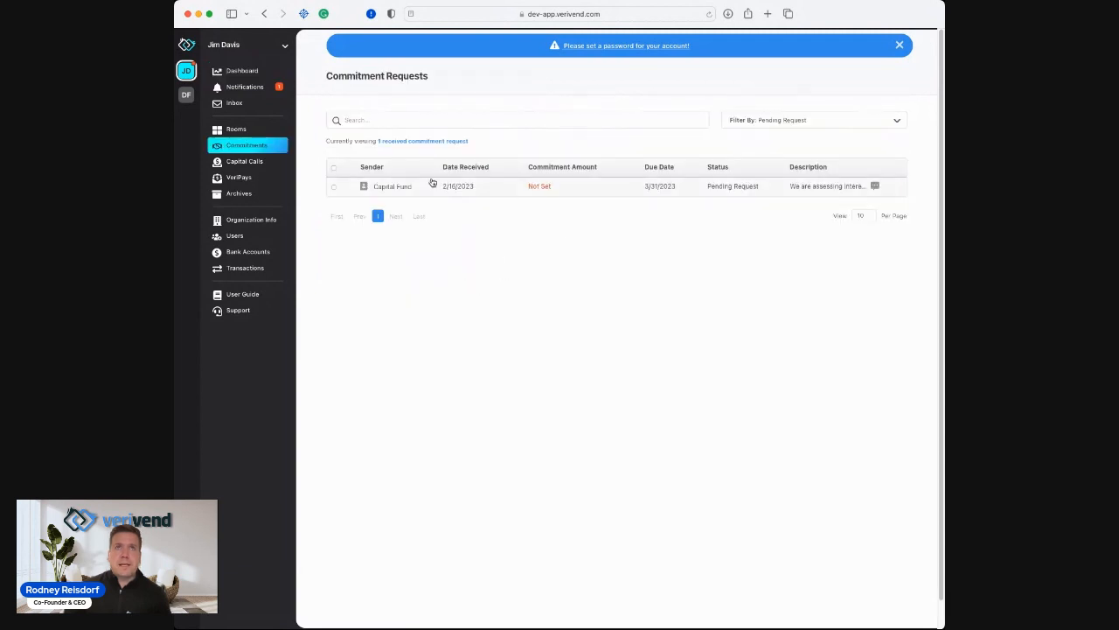
pyautogui.moveTo(398, 193)
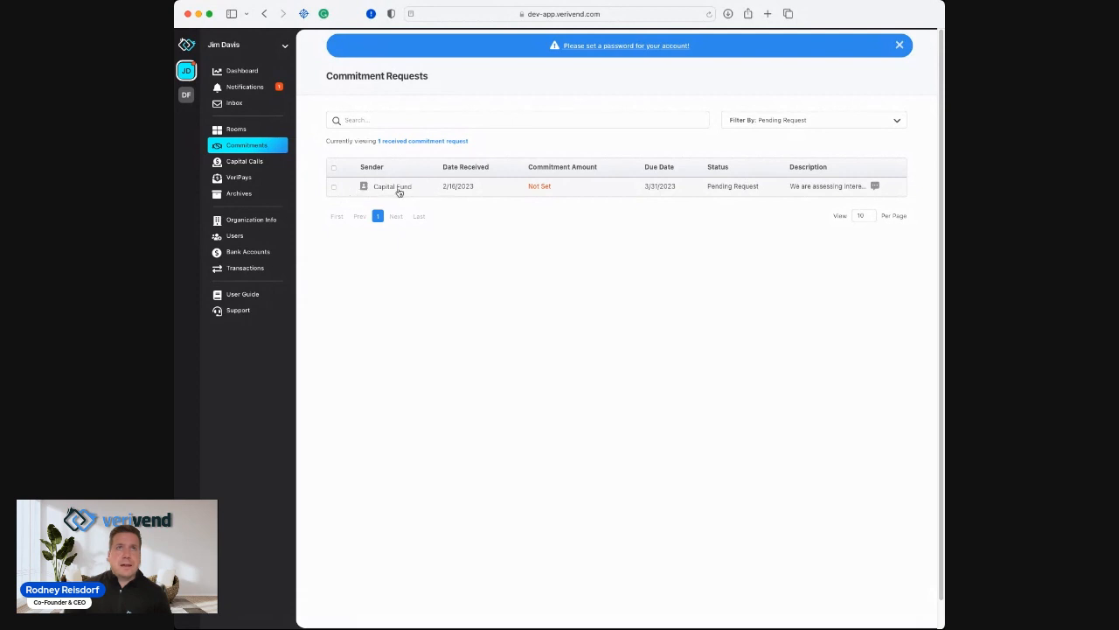
pyautogui.click(392, 186)
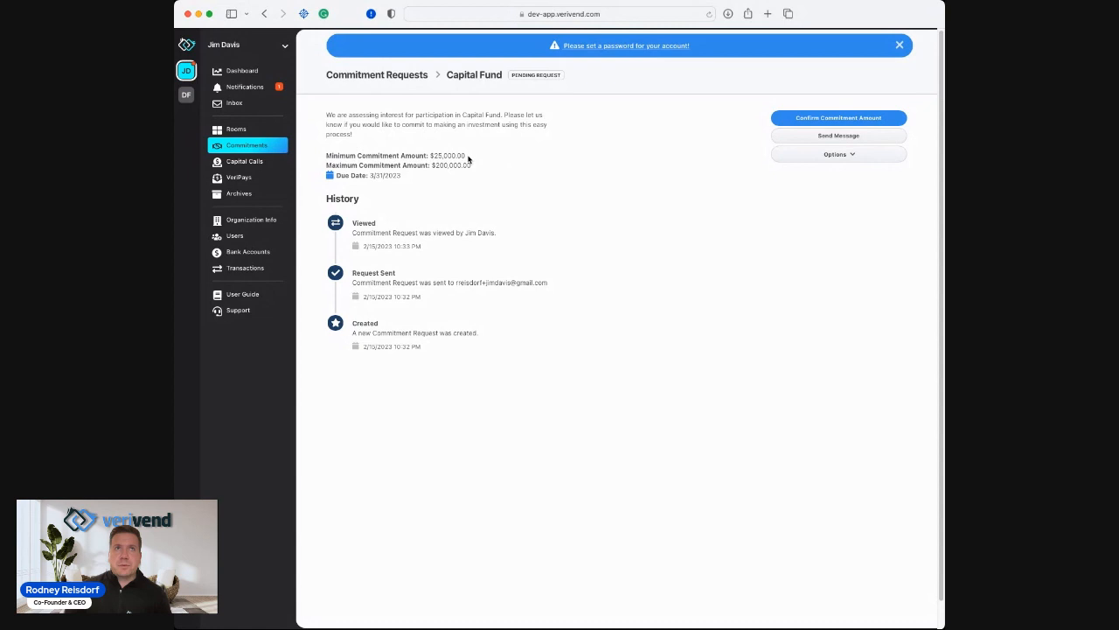
pyautogui.moveTo(452, 172)
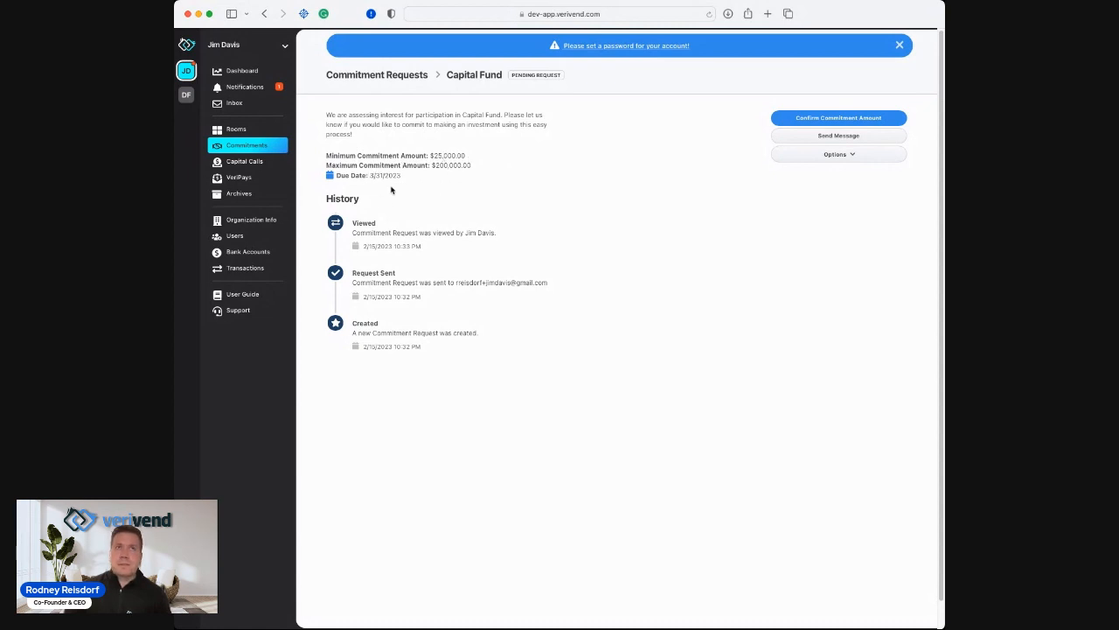
pyautogui.moveTo(411, 179)
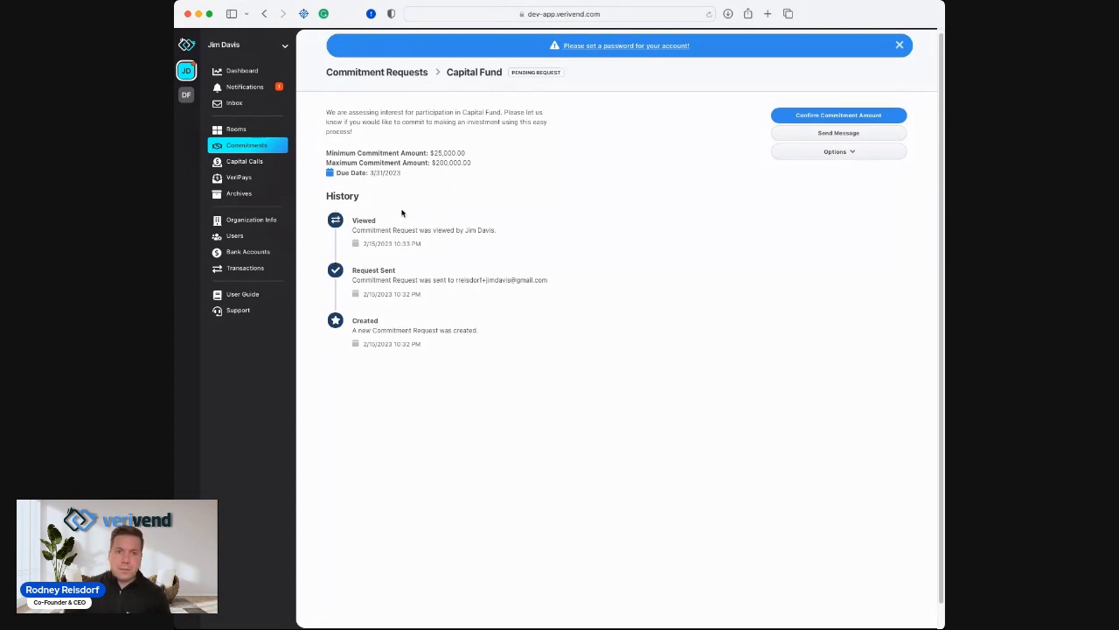
pyautogui.moveTo(382, 255)
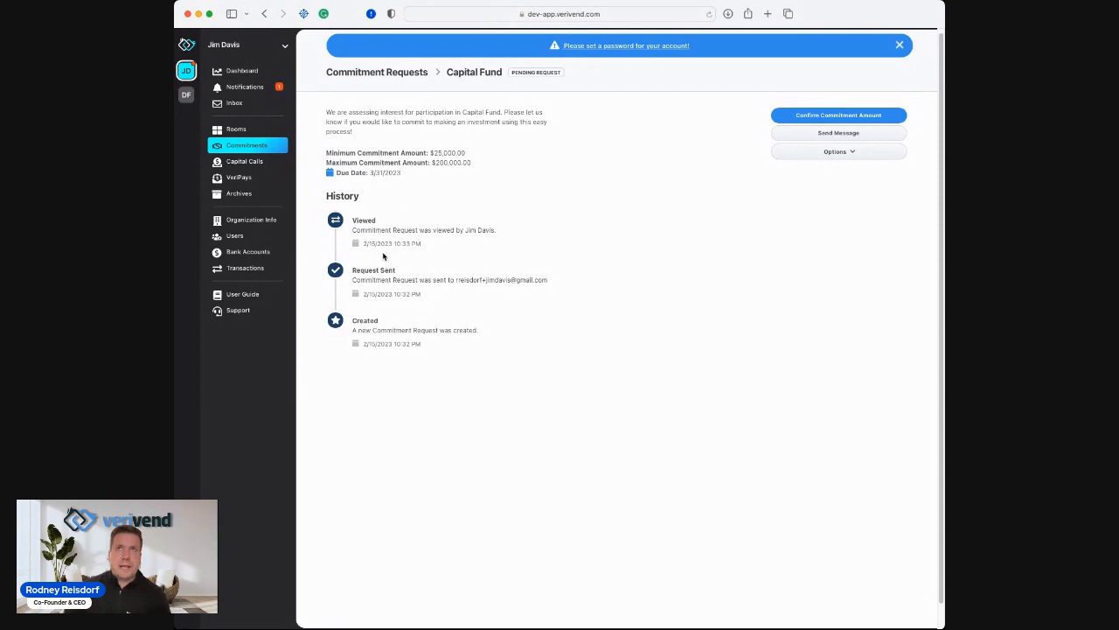
pyautogui.moveTo(479, 113)
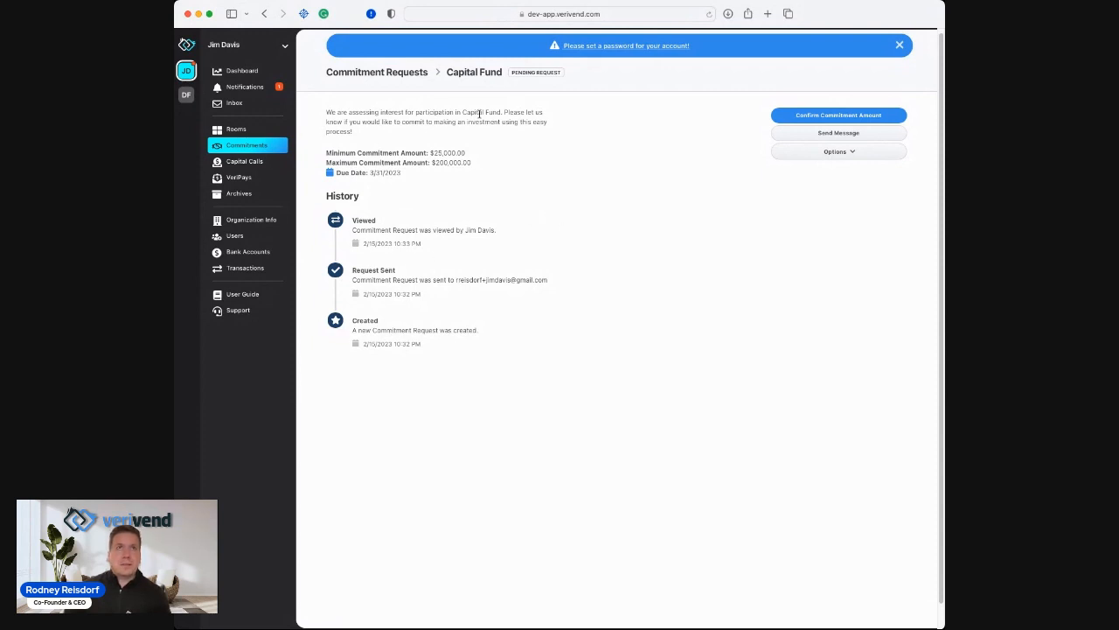
pyautogui.moveTo(837, 115)
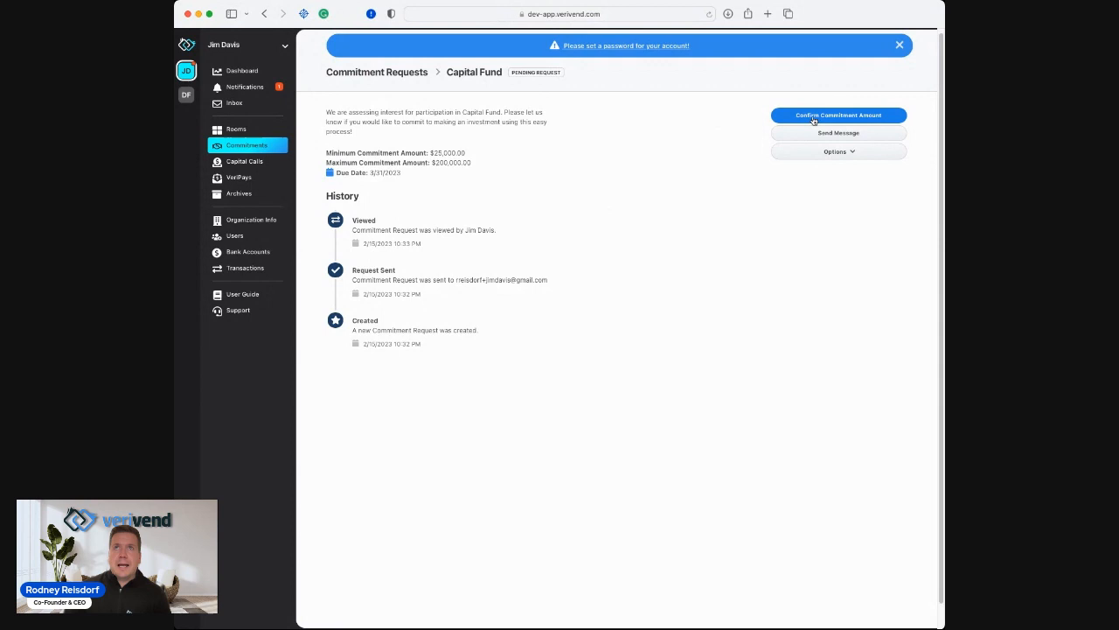
# Confirm a $75,000 commitment amount for the Capital Fund request.
pyautogui.click(838, 114)
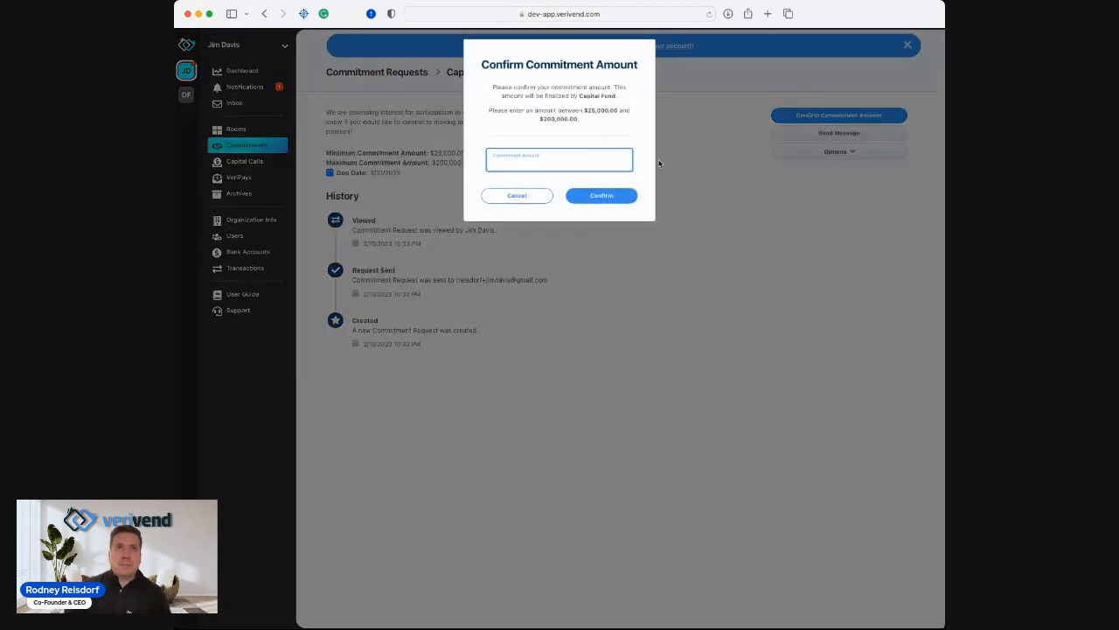
pyautogui.write('$750')
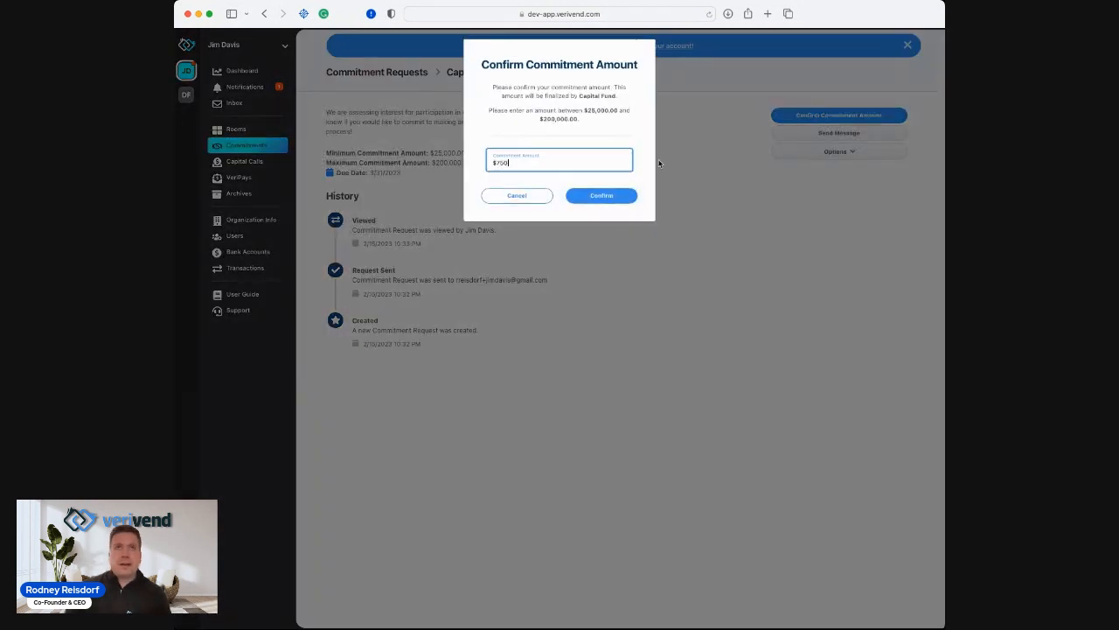
pyautogui.click(602, 195)
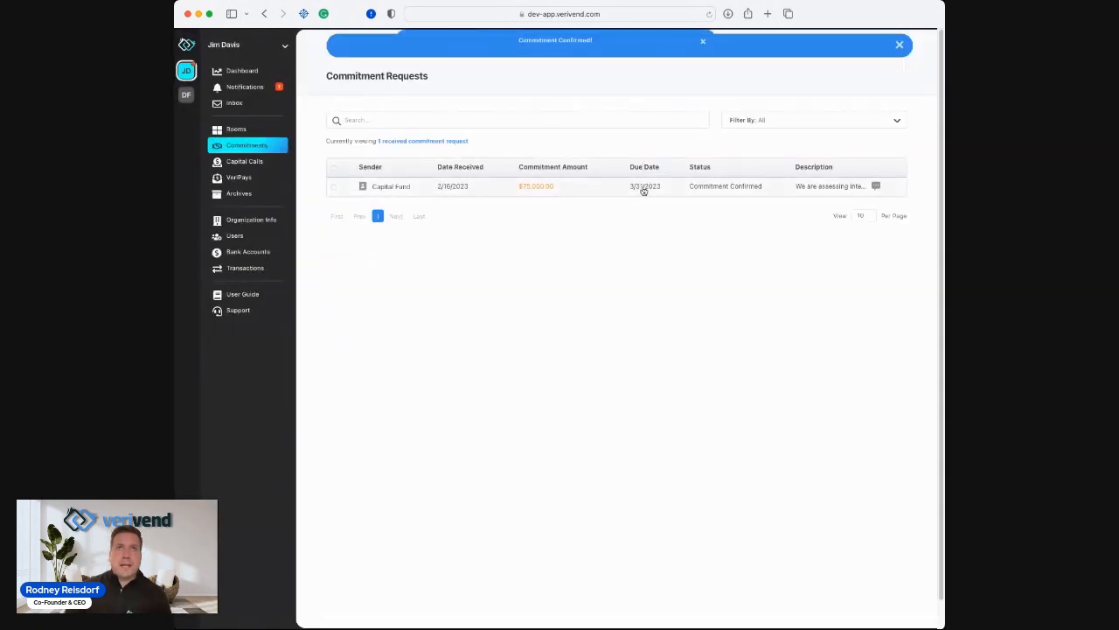
pyautogui.moveTo(621, 189)
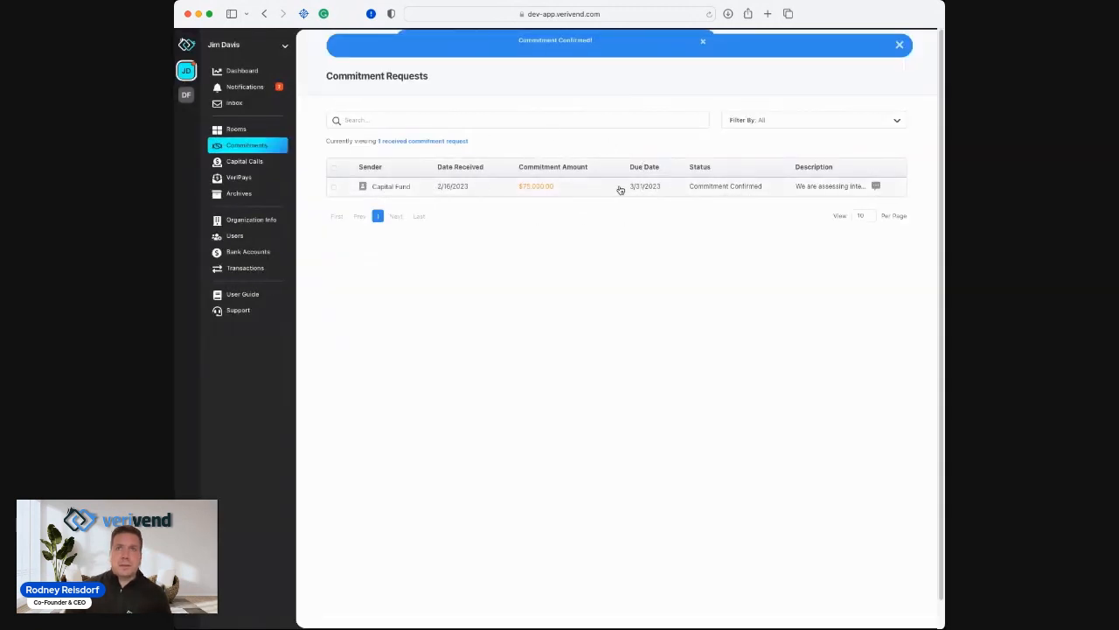
pyautogui.click(703, 41)
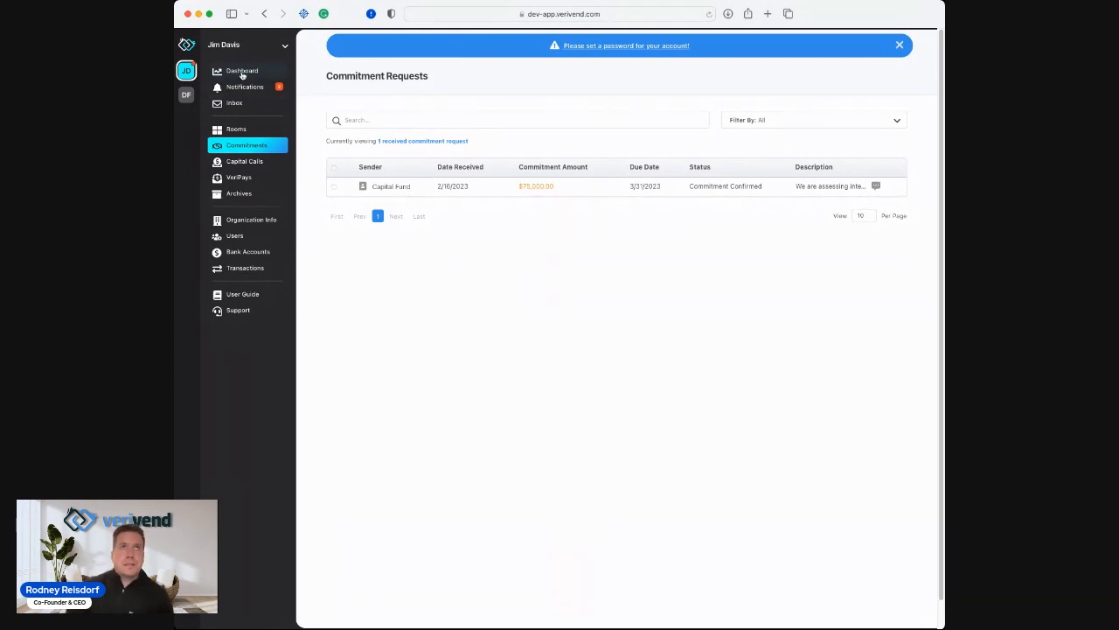
# Review the received capital calls, return to the dashboard and view VeriPays received payments.
pyautogui.click(242, 71)
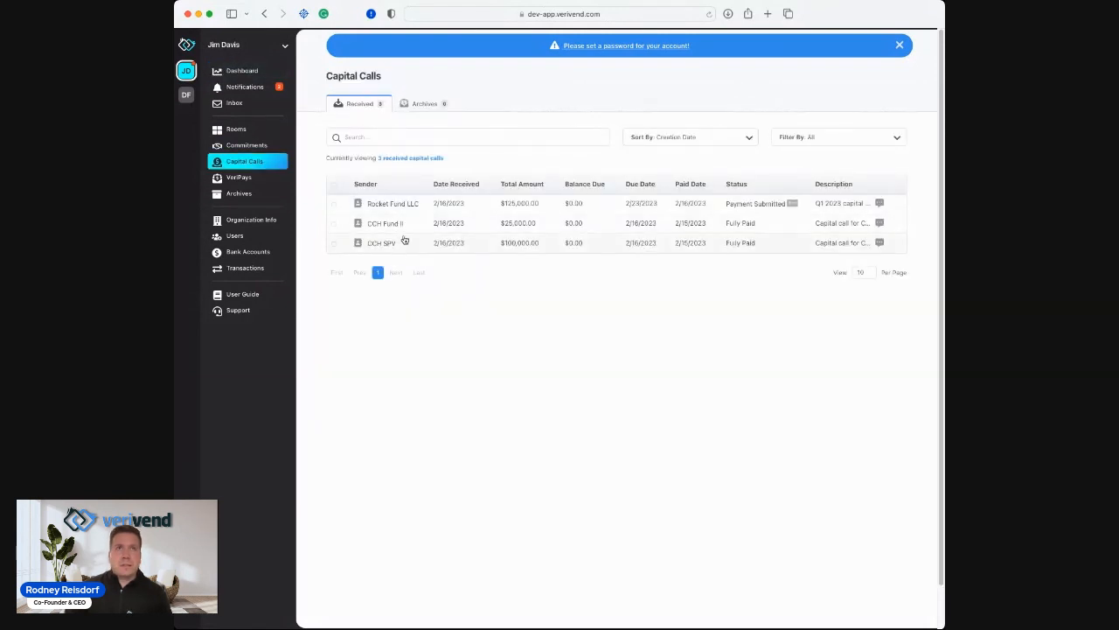
pyautogui.moveTo(415, 256)
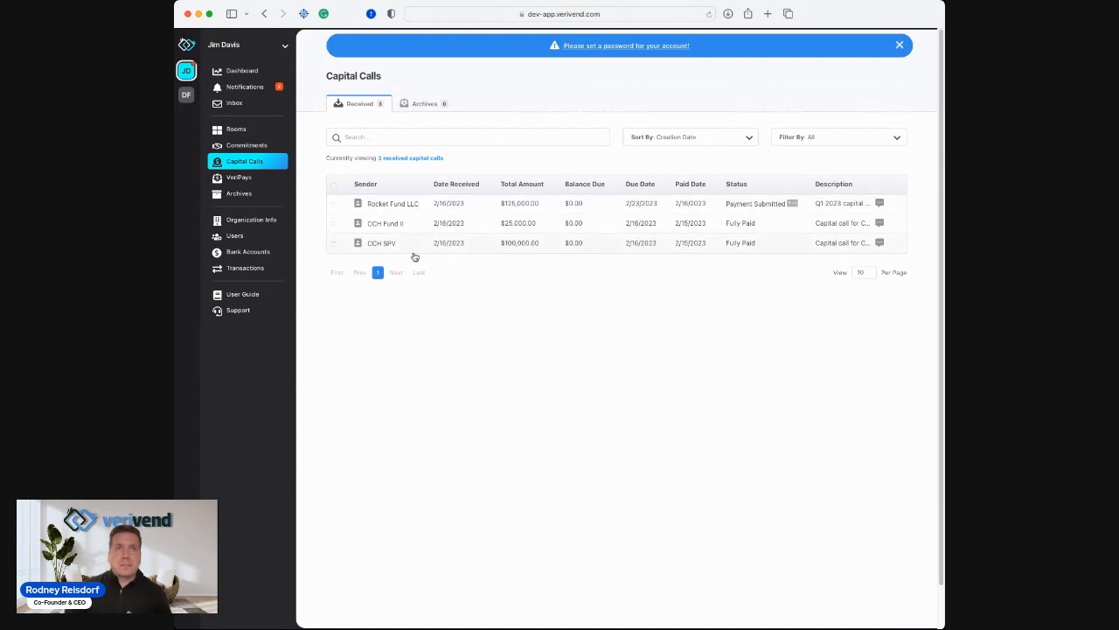
pyautogui.moveTo(387, 223)
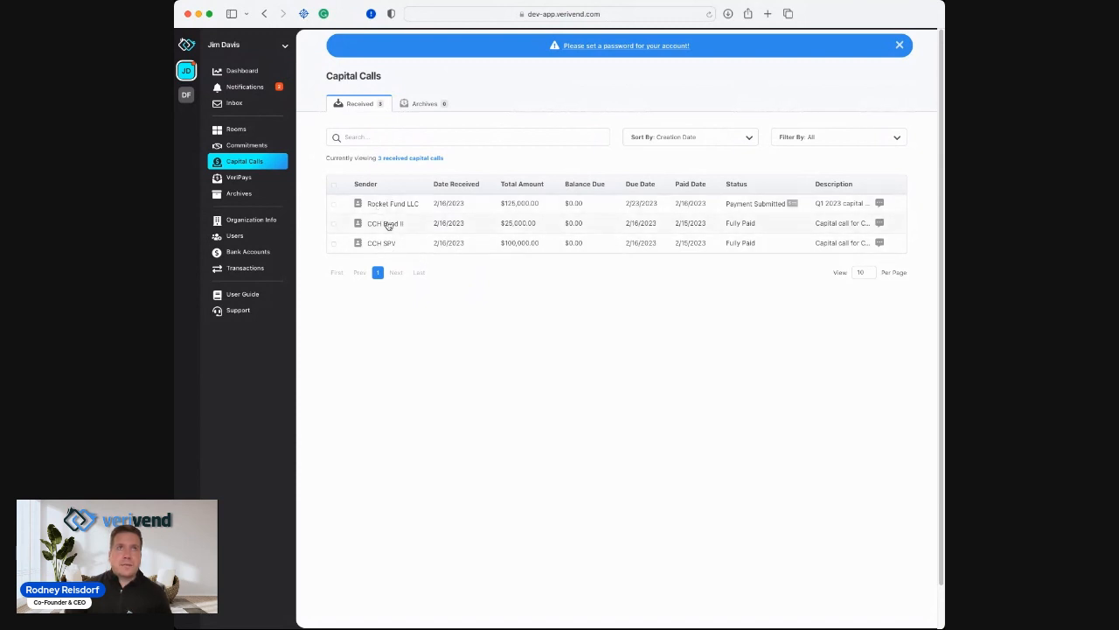
pyautogui.moveTo(401, 250)
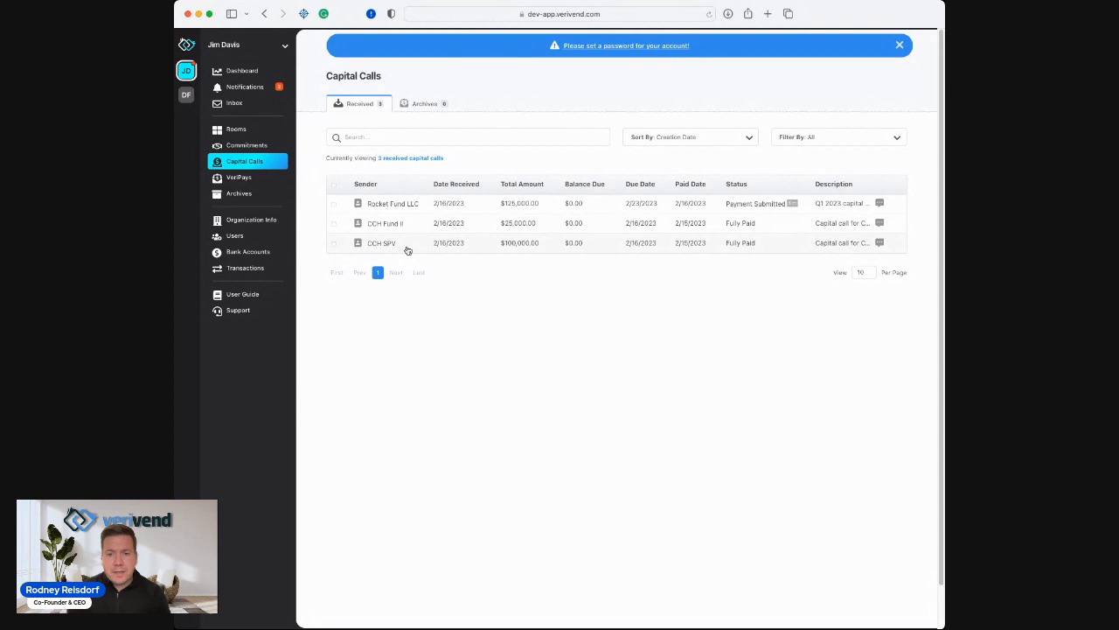
pyautogui.moveTo(427, 259)
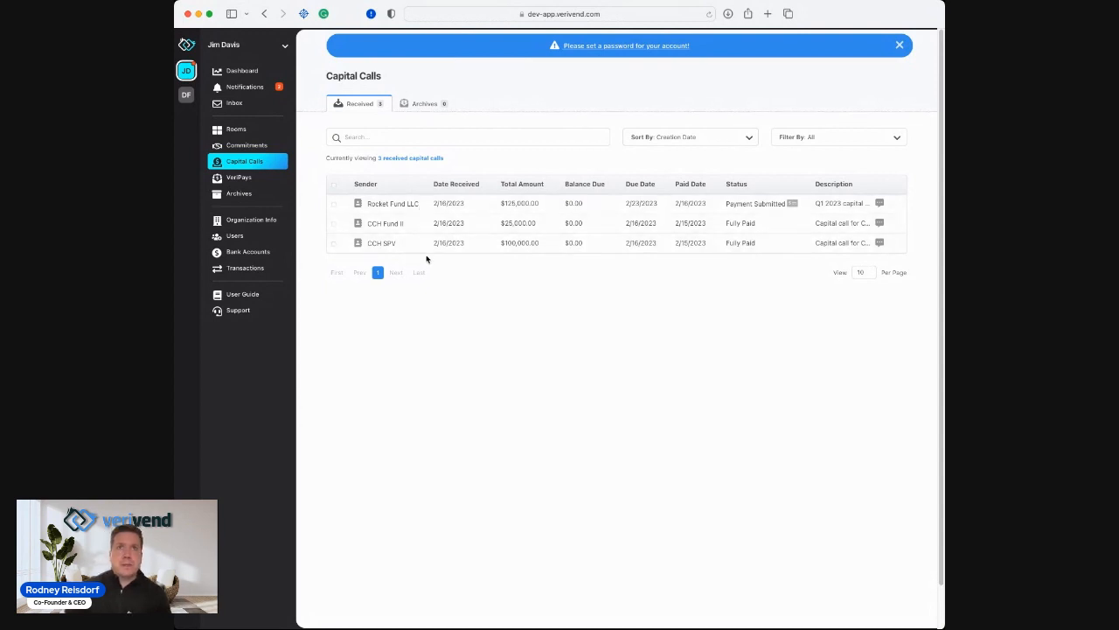
pyautogui.click(242, 70)
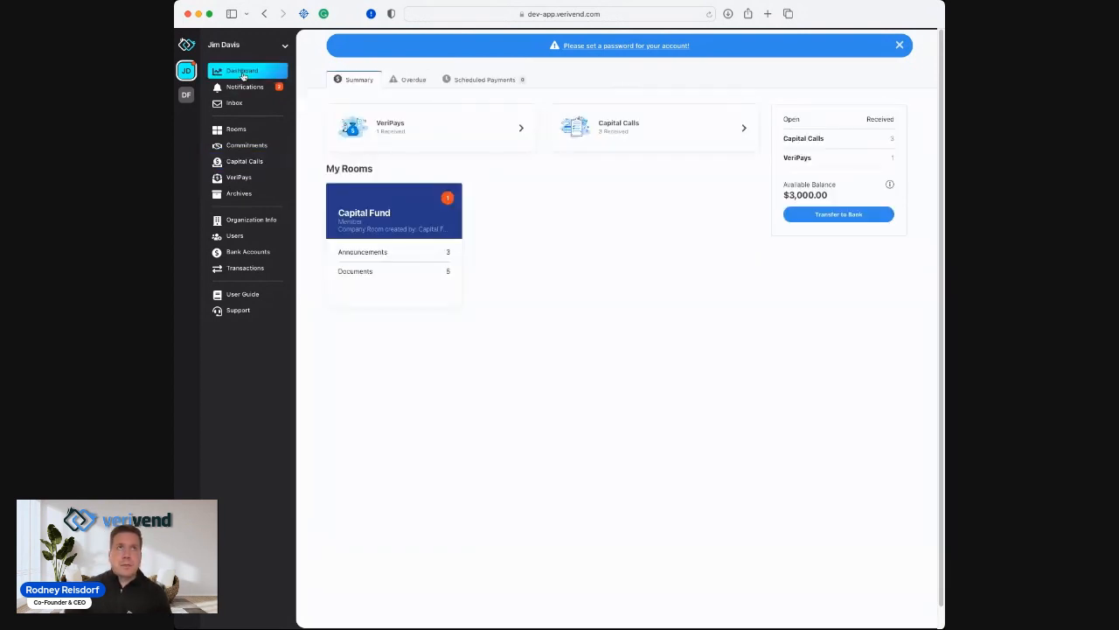
pyautogui.click(239, 177)
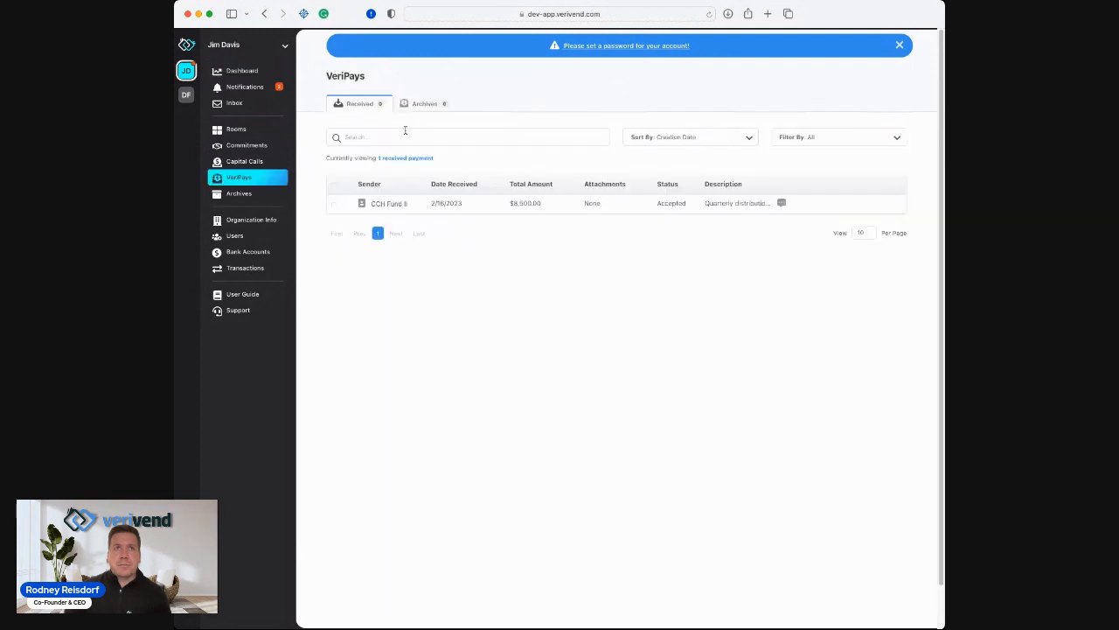
pyautogui.moveTo(338, 127)
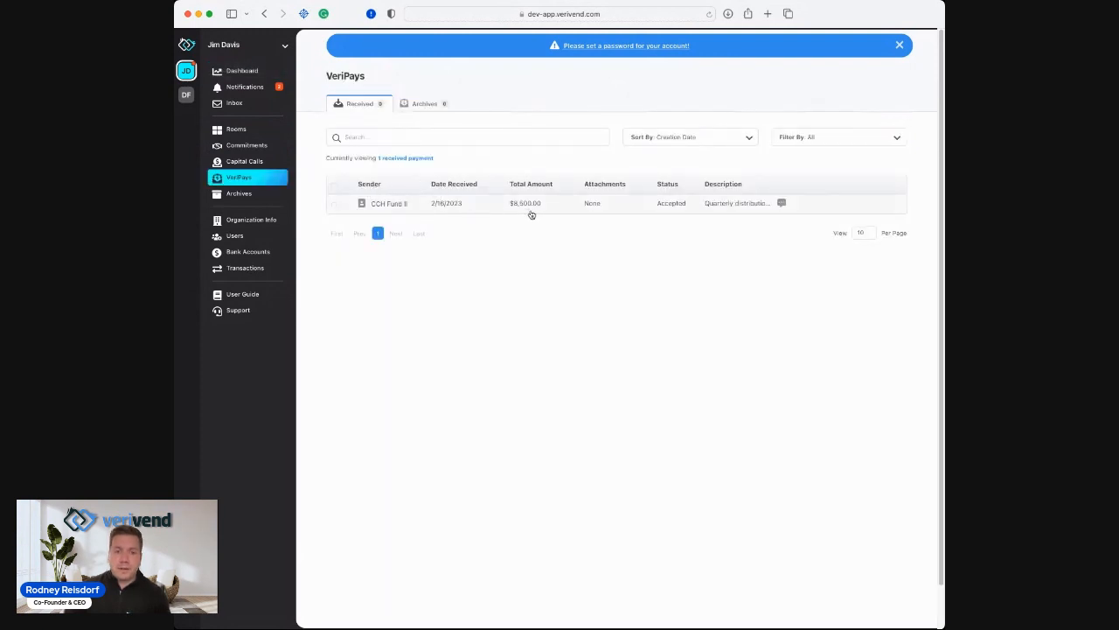
pyautogui.moveTo(442, 210)
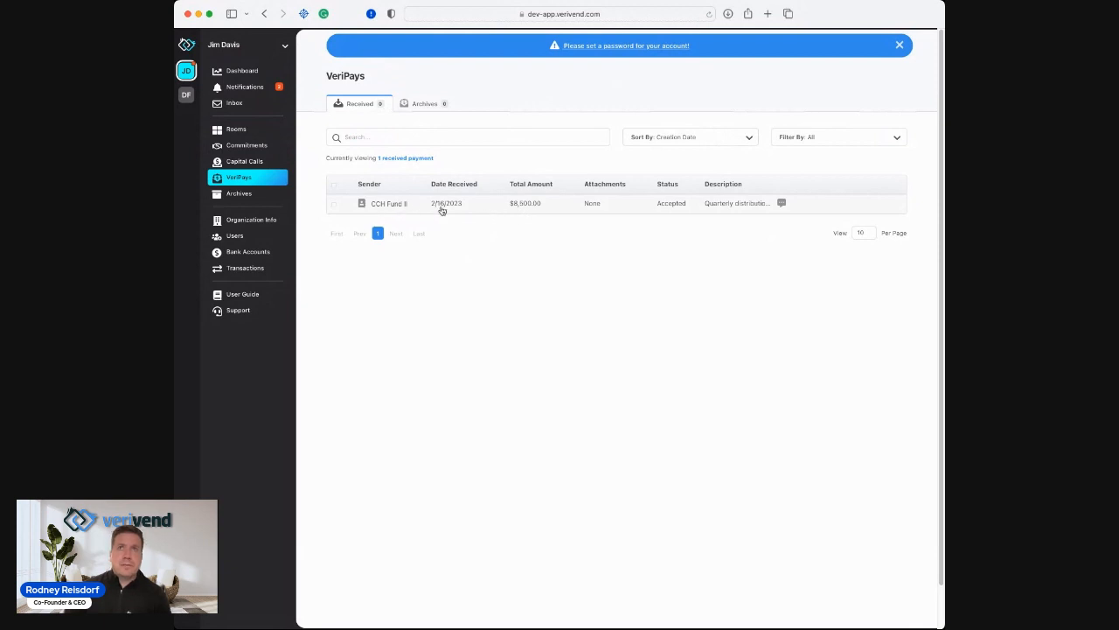
pyautogui.click(242, 71)
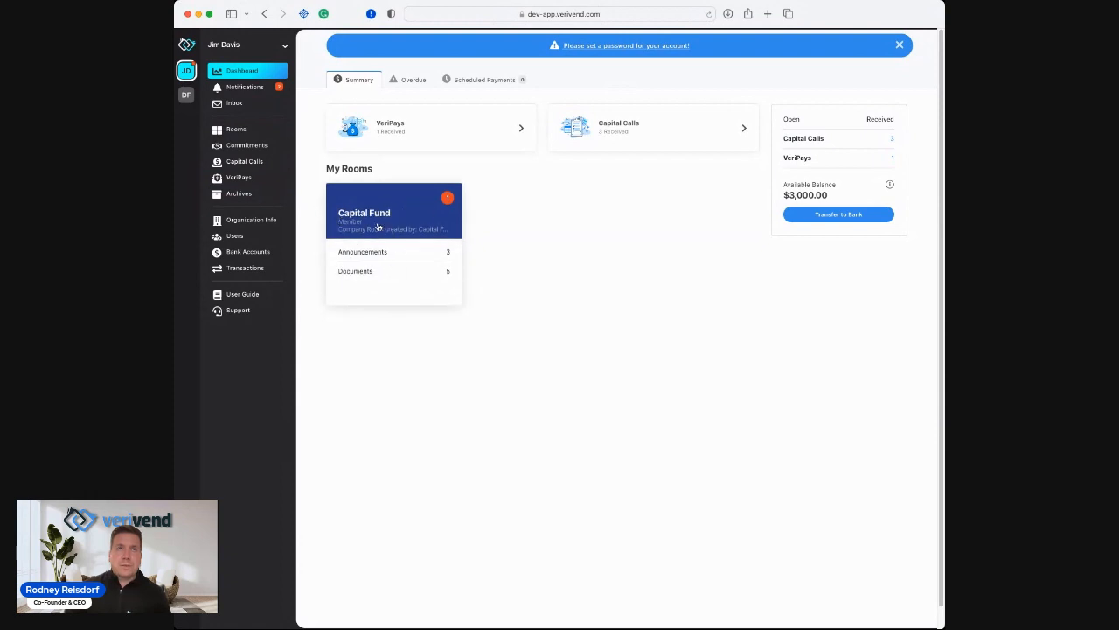
# Enter the Capital Fund room and view its public documents.
pyautogui.click(393, 211)
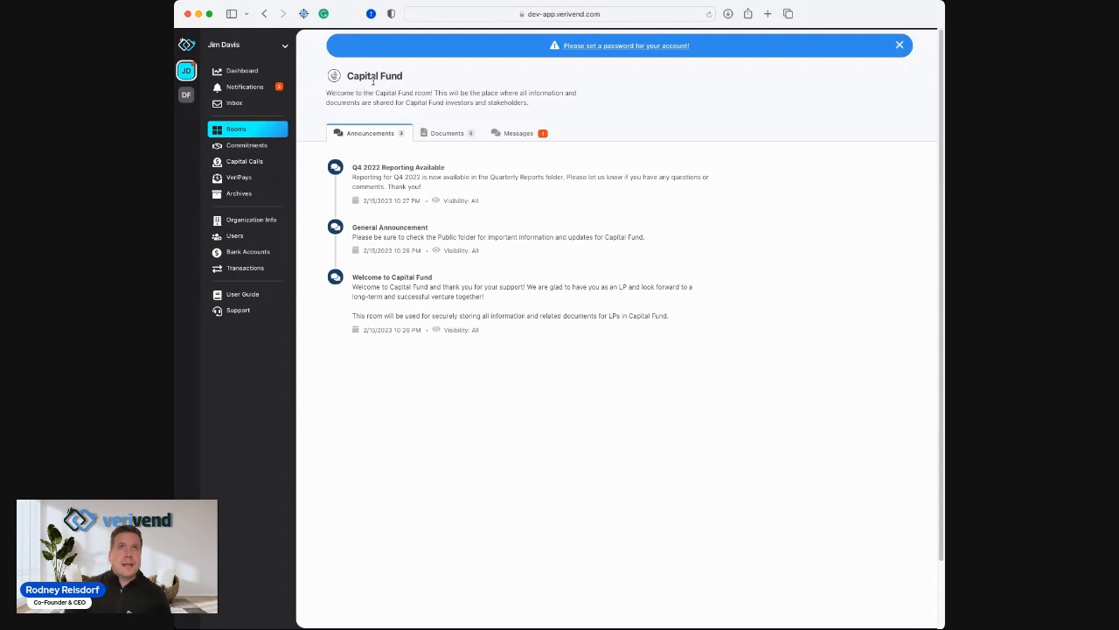
pyautogui.moveTo(466, 84)
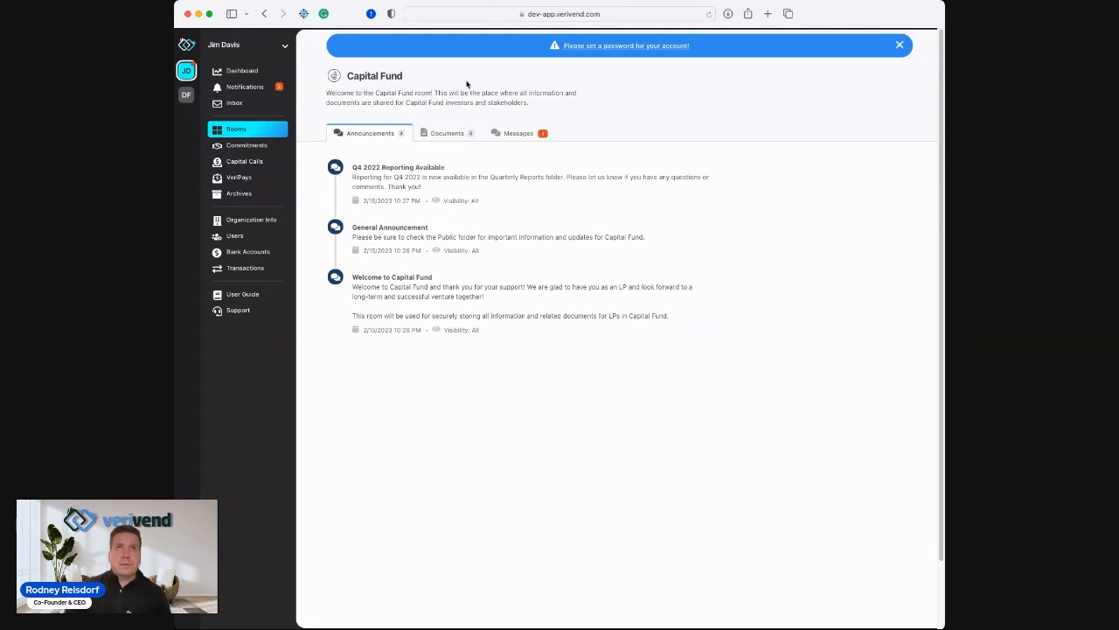
pyautogui.moveTo(519, 107)
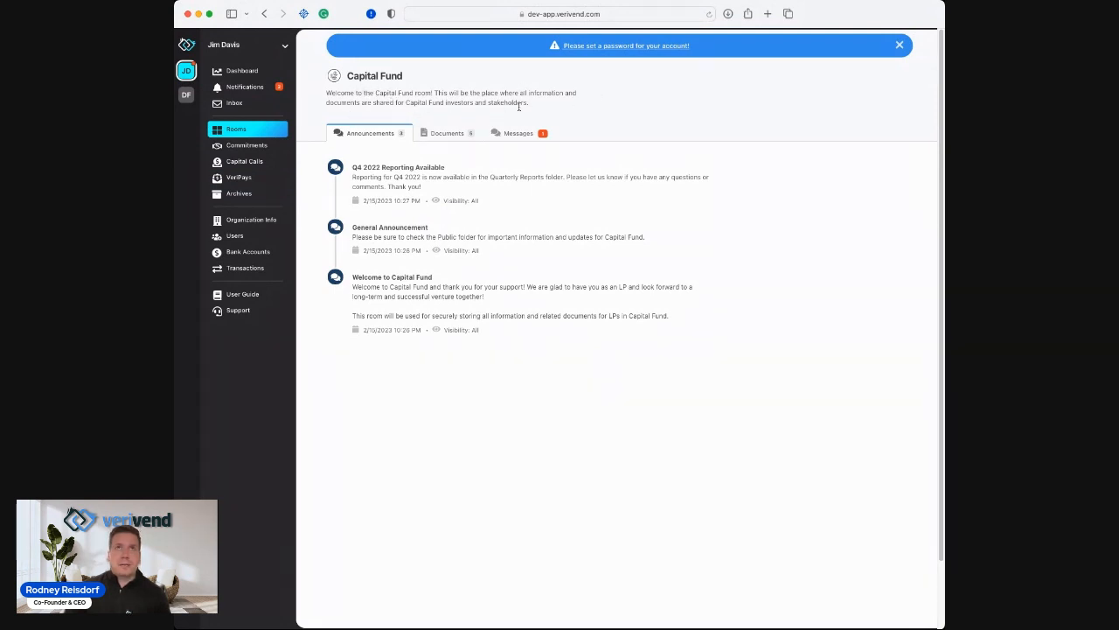
pyautogui.moveTo(540, 115)
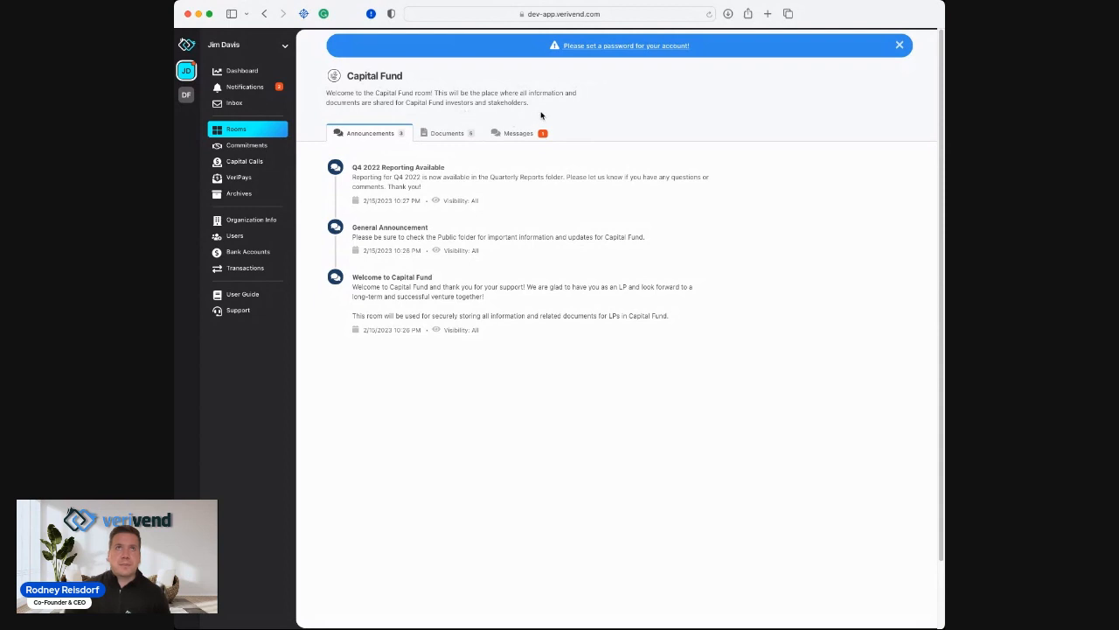
pyautogui.moveTo(375, 295)
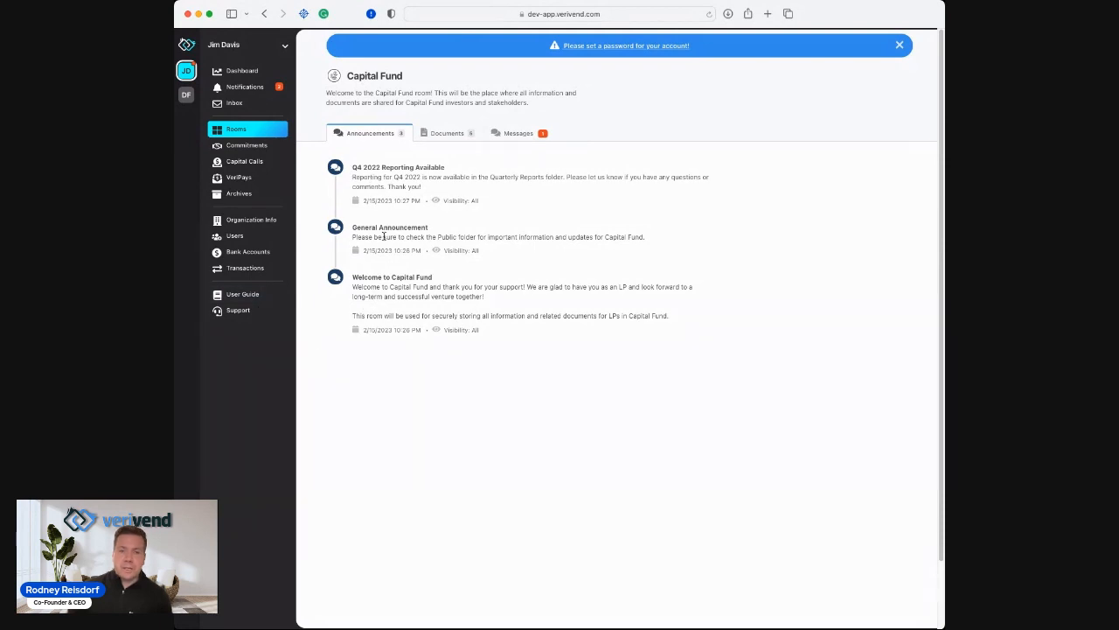
pyautogui.moveTo(402, 265)
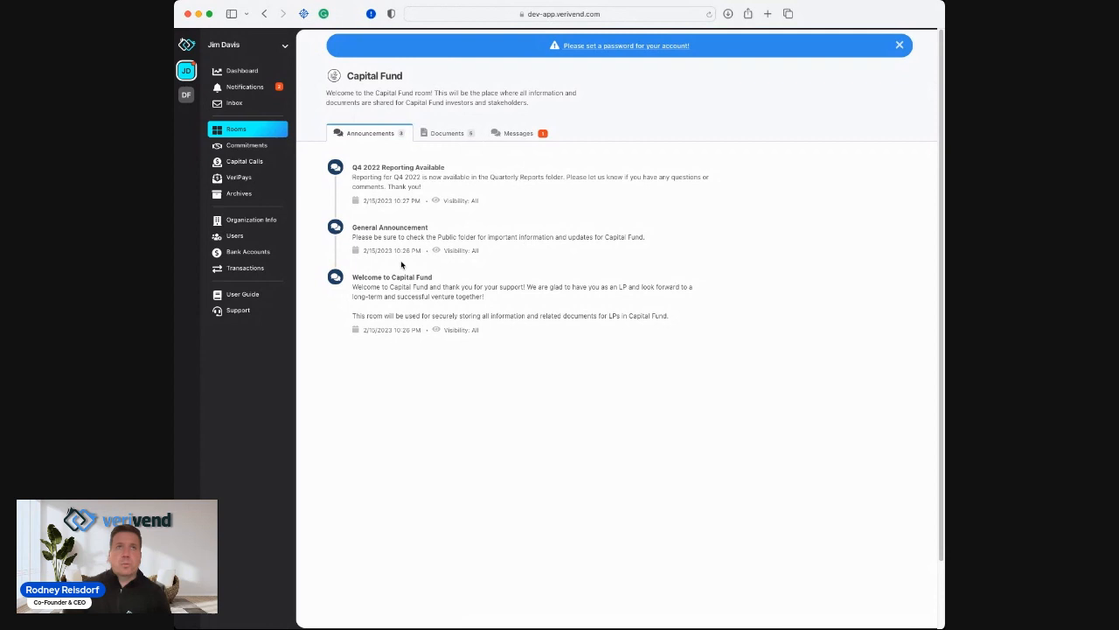
pyautogui.click(447, 133)
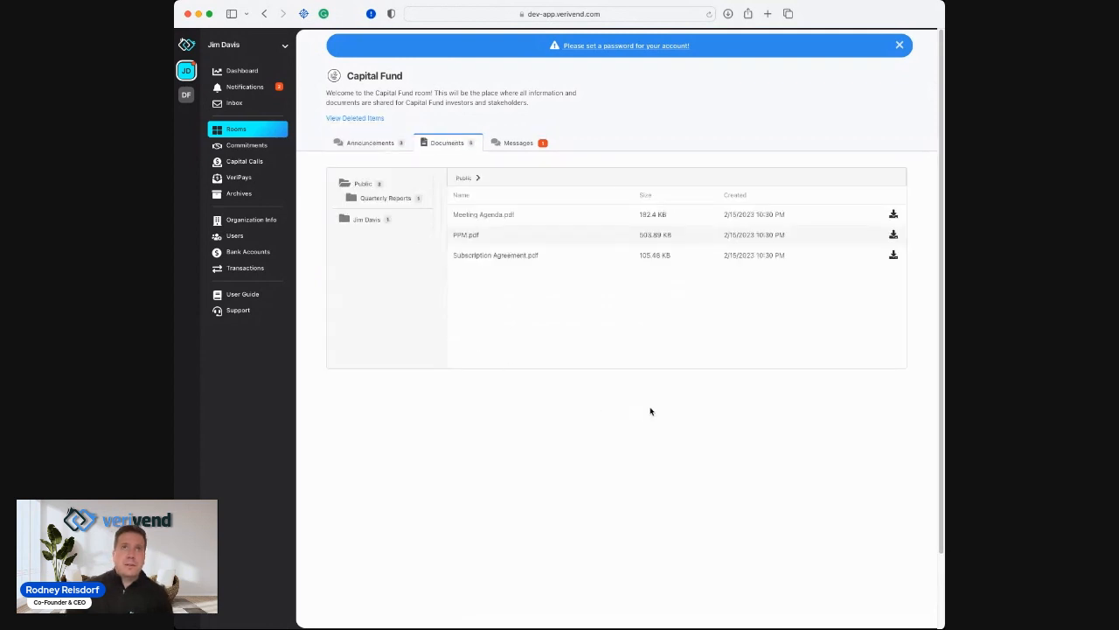
pyautogui.moveTo(435, 238)
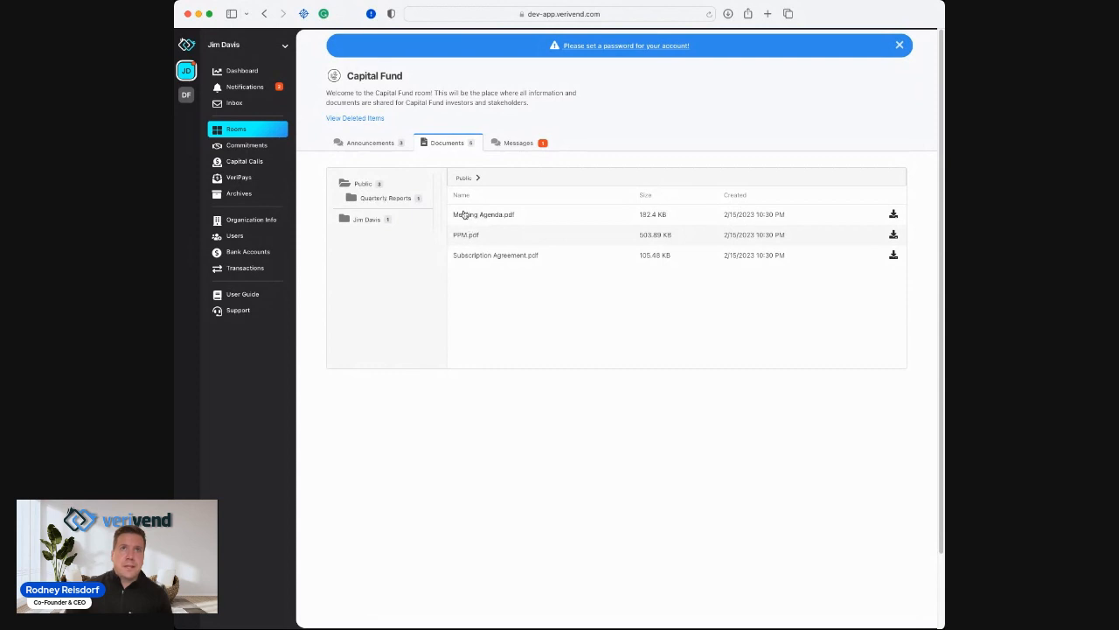
pyautogui.moveTo(479, 252)
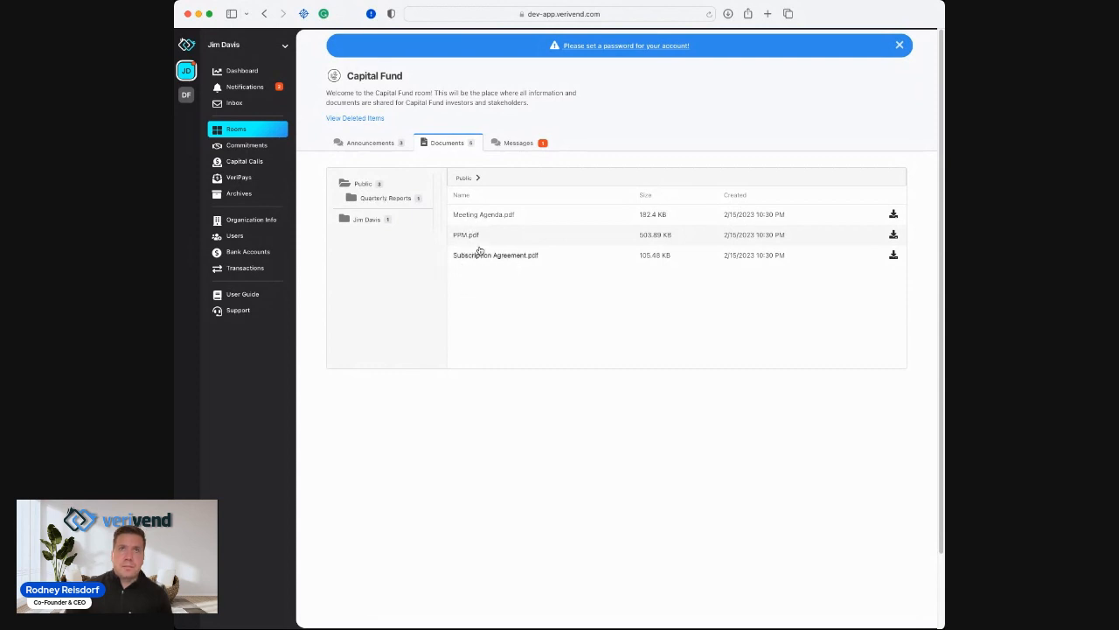
pyautogui.click(387, 198)
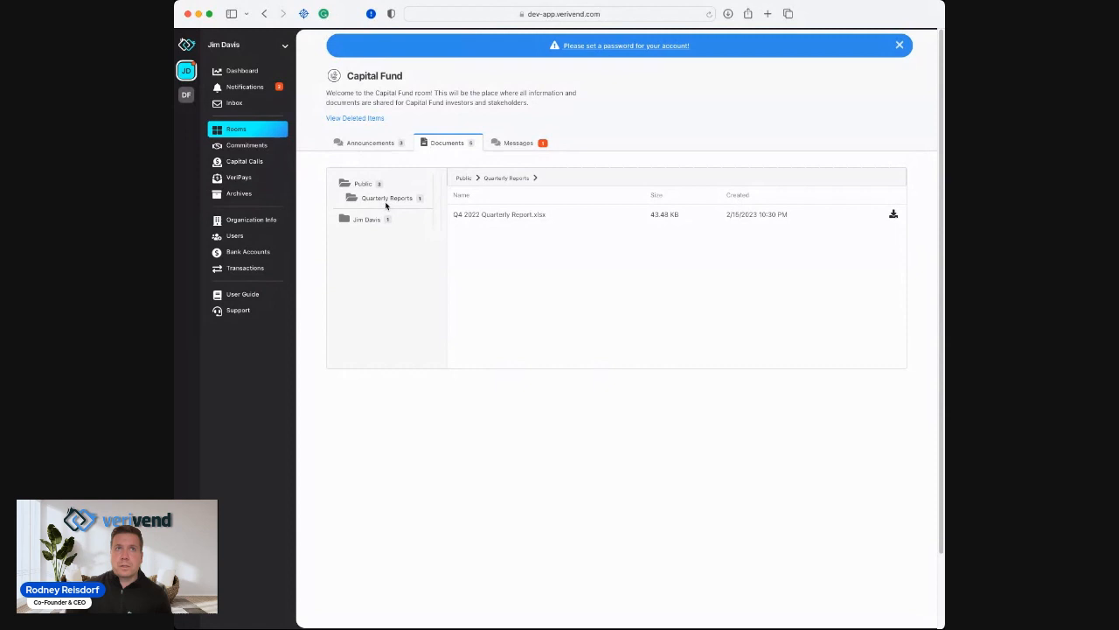
pyautogui.moveTo(499, 257)
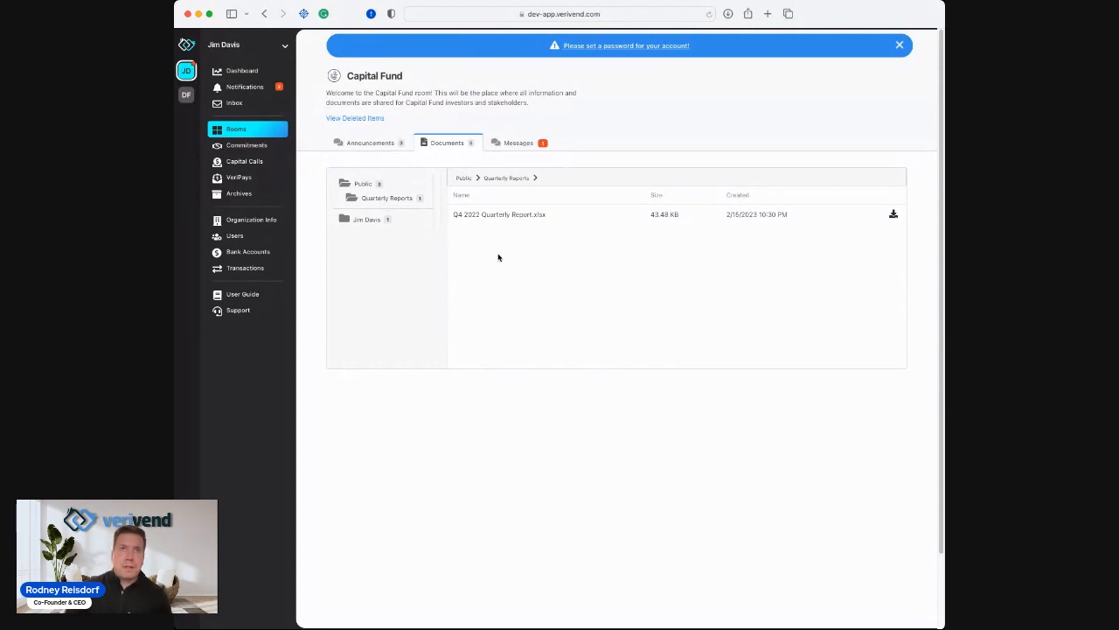
pyautogui.click(367, 204)
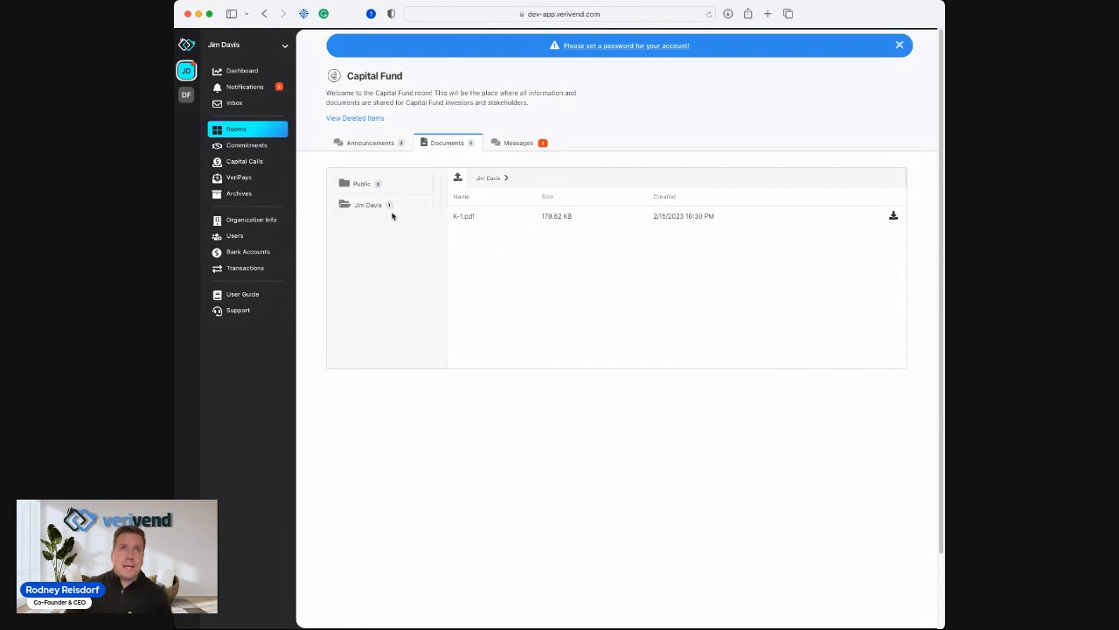
pyautogui.moveTo(496, 259)
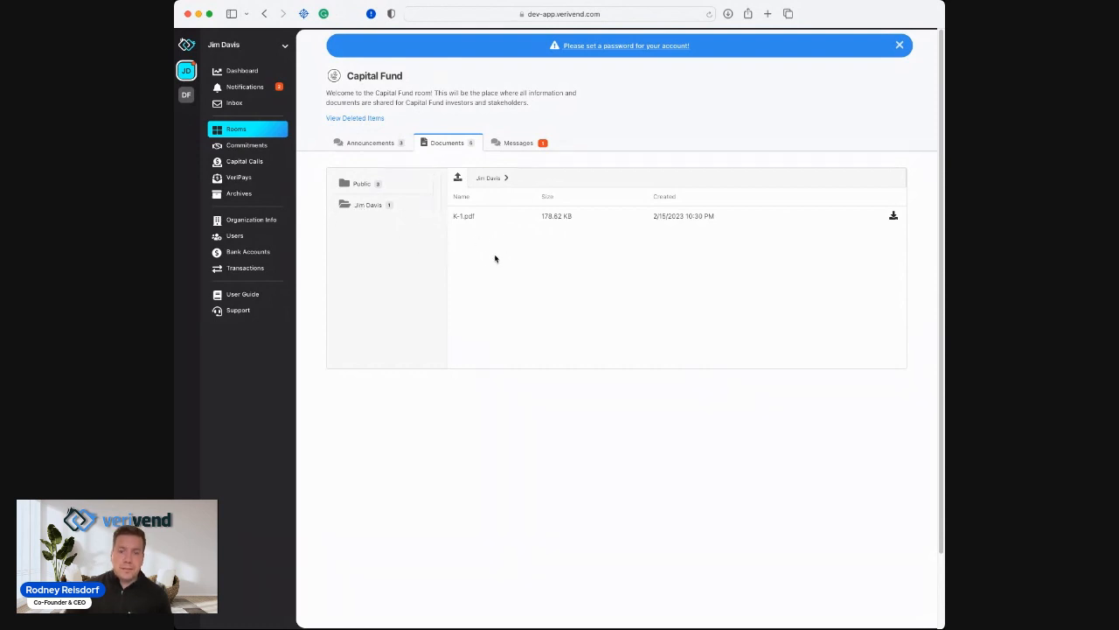
pyautogui.moveTo(436, 218)
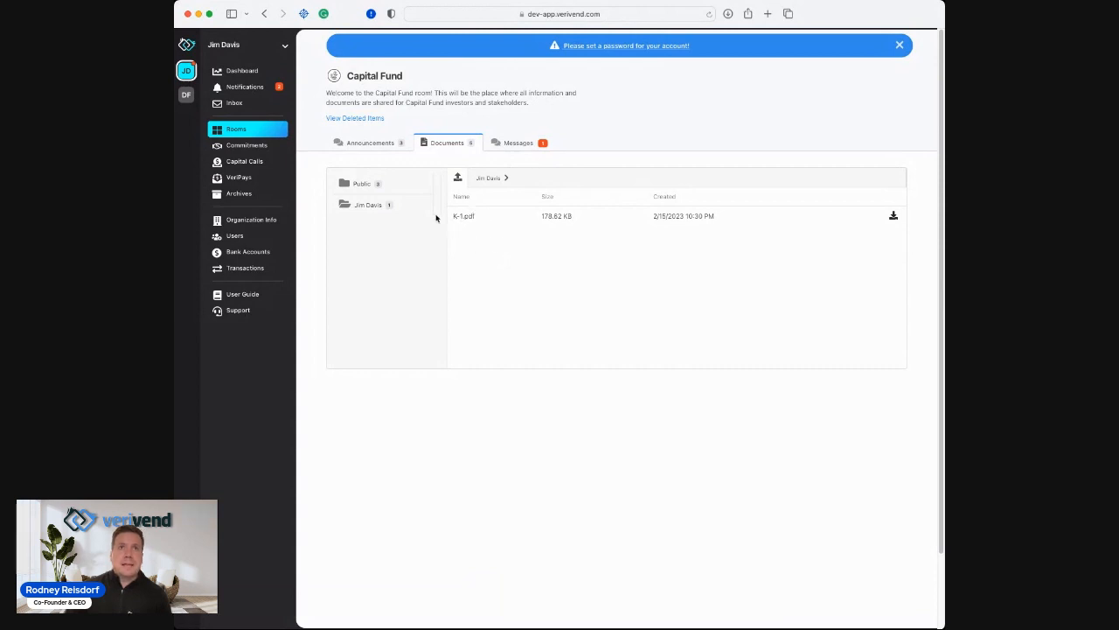
pyautogui.moveTo(486, 309)
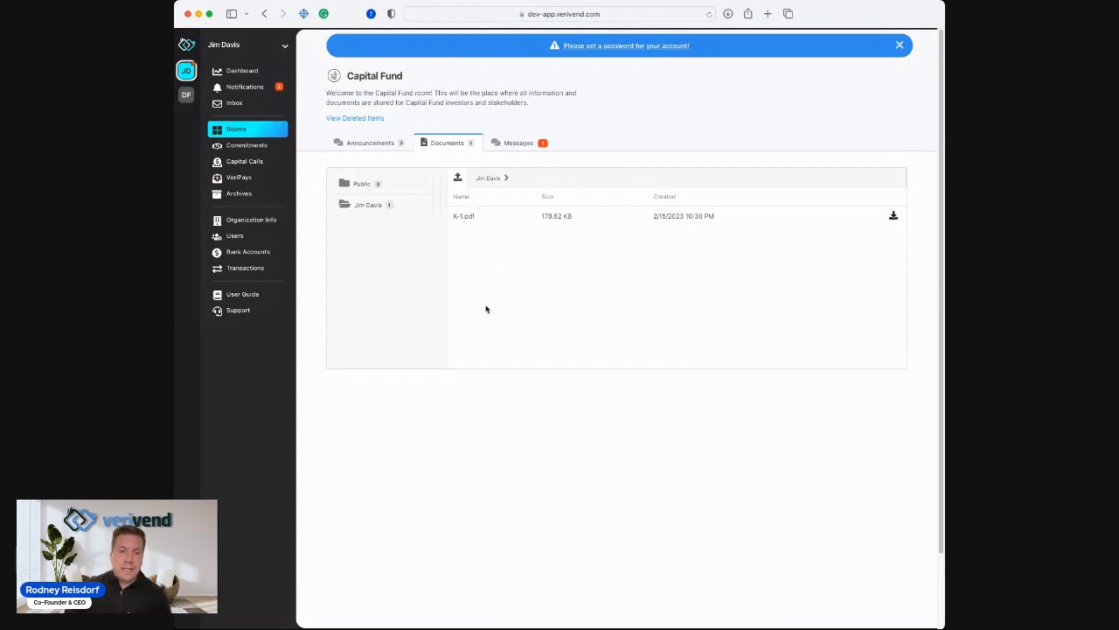
pyautogui.moveTo(521, 254)
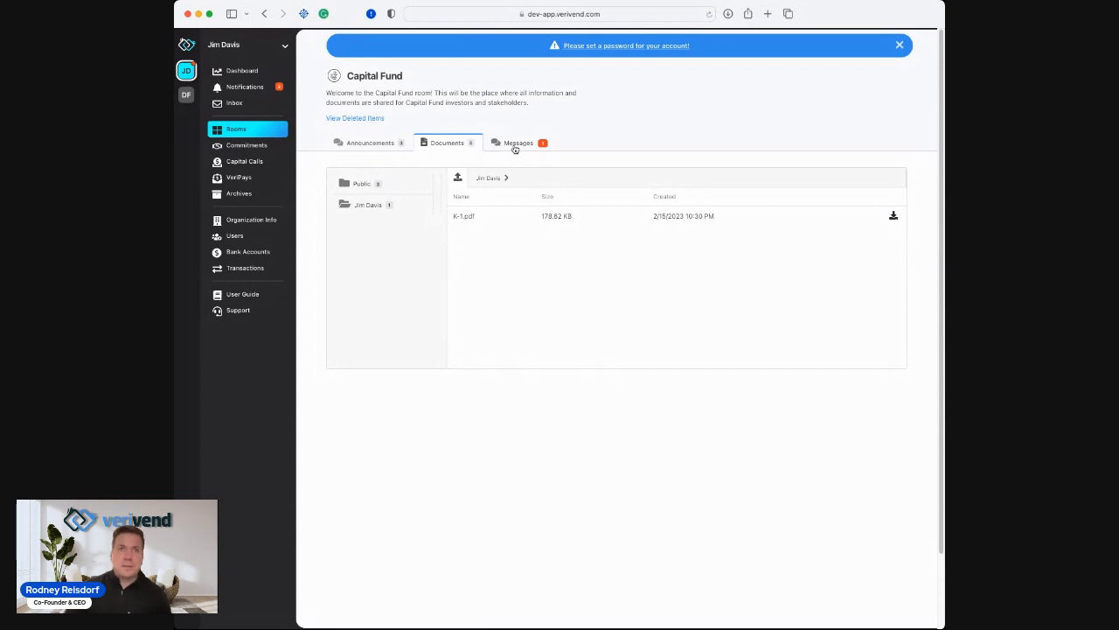
pyautogui.click(519, 142)
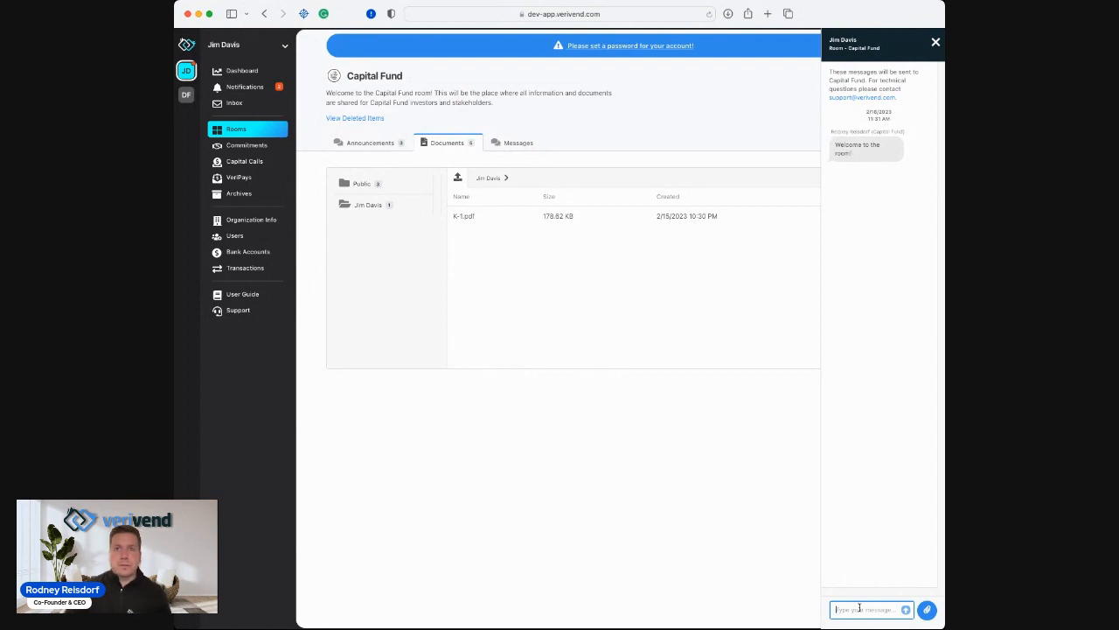
# Post 'Thanks for having me!' in the Capital Fund room chat and return to the dashboard.
pyautogui.write('Thanks for')
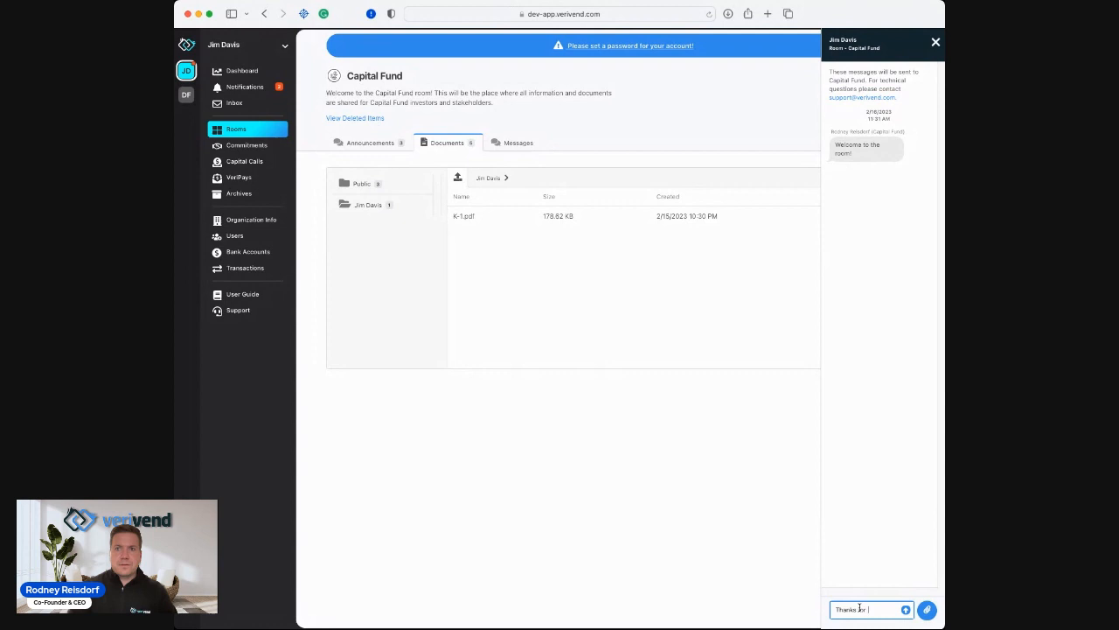
pyautogui.write('having me!')
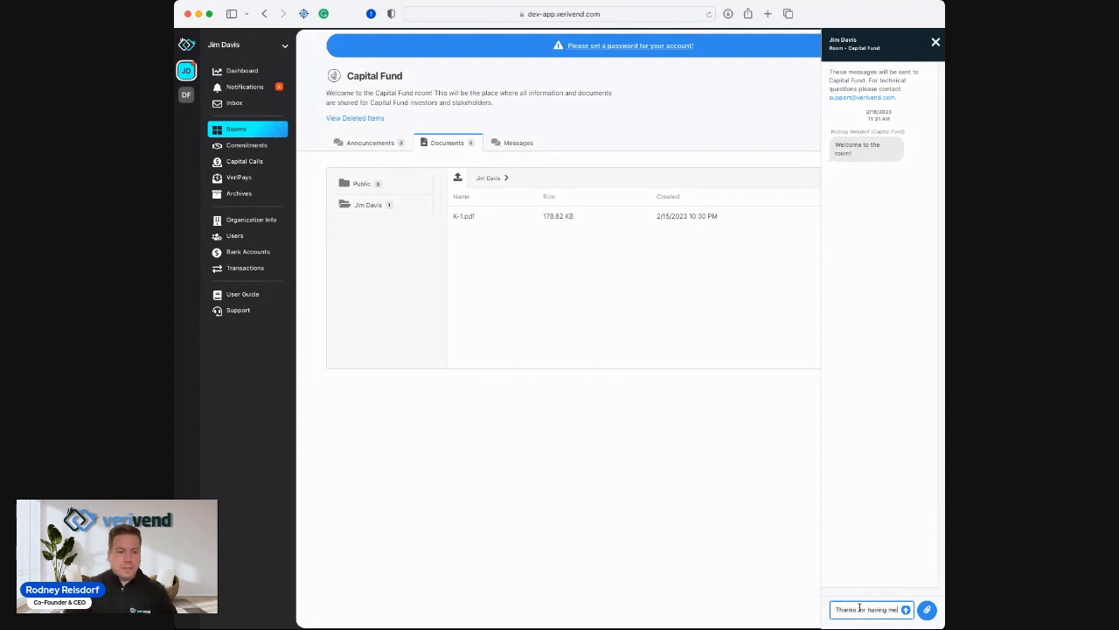
pyautogui.click(906, 609)
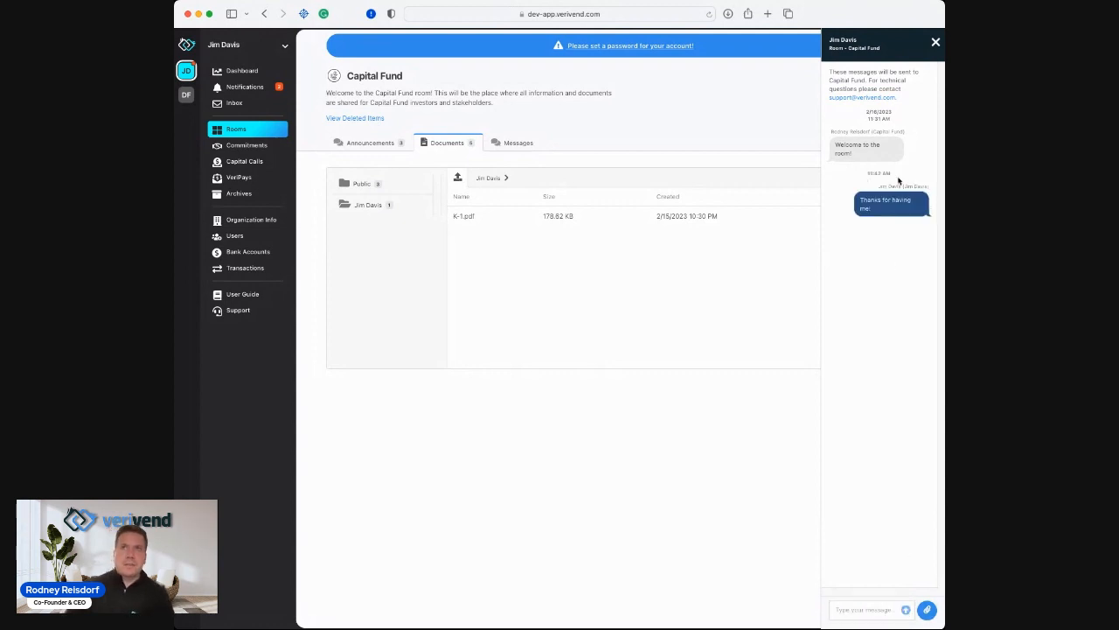
pyautogui.click(936, 42)
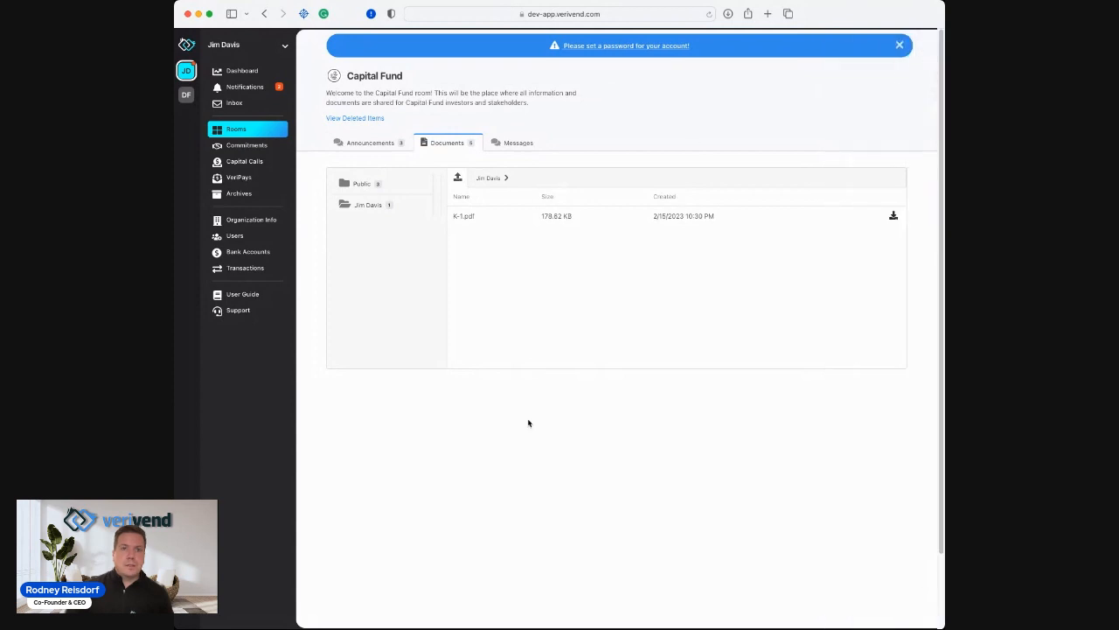
pyautogui.moveTo(543, 438)
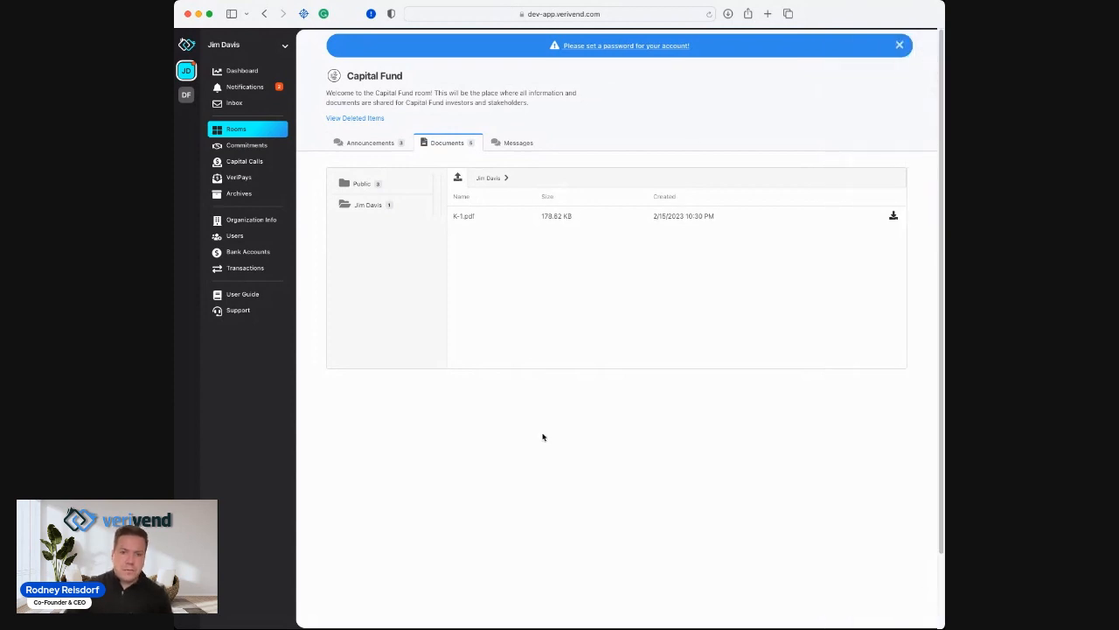
pyautogui.click(242, 71)
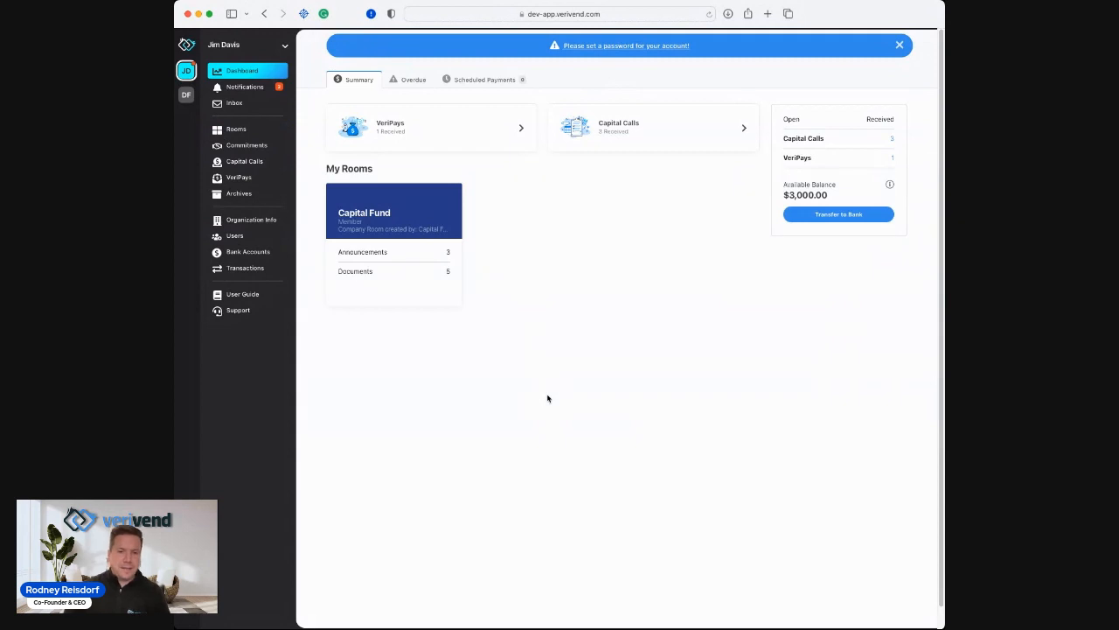